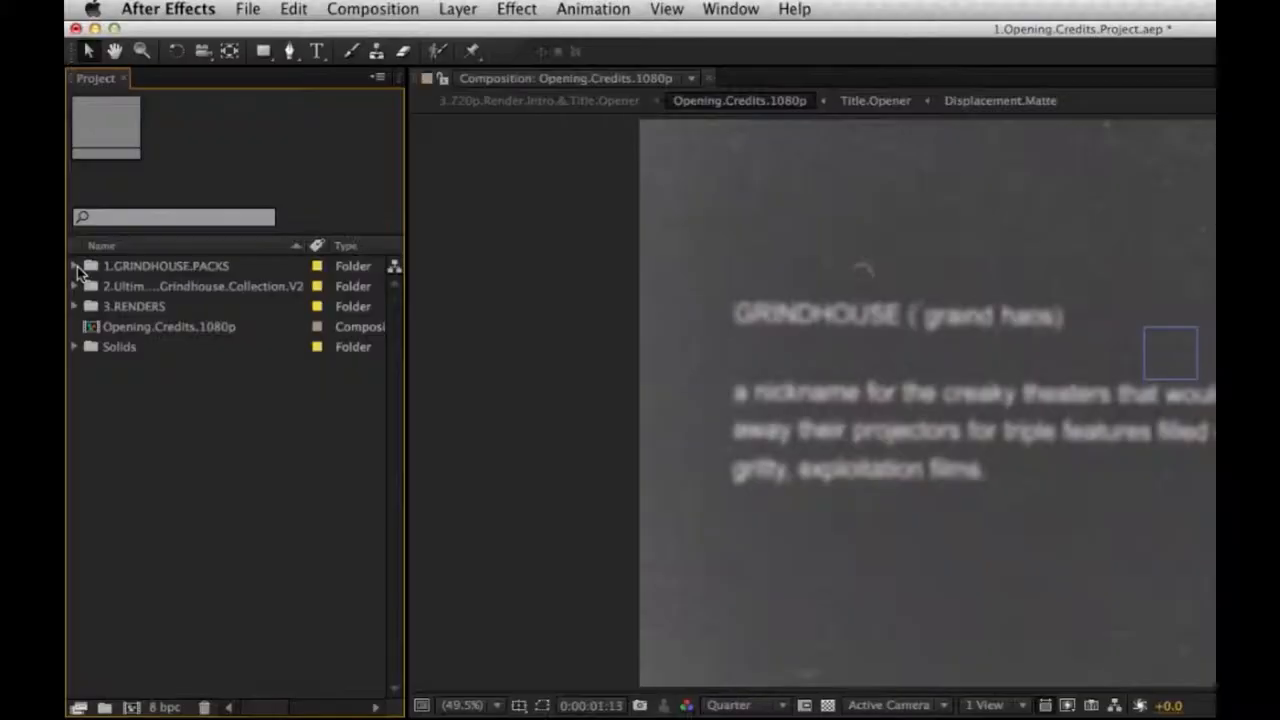
# Expand 1.GRINDHOUSE.PACKS, 1.TITLE.OPENER, TITLE.OPENER and TITLE.OPENER.PART.2, then select Opening.Credits.1080p
pyautogui.click(75, 266)
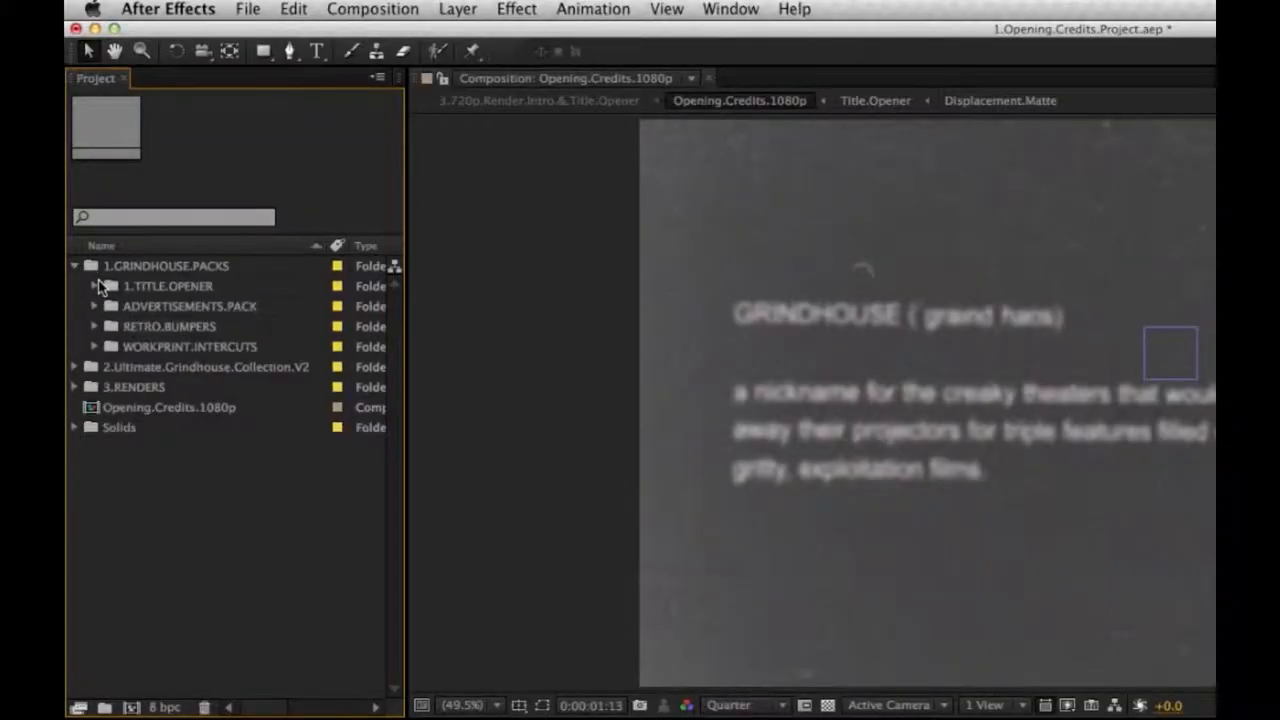
pyautogui.click(167, 285)
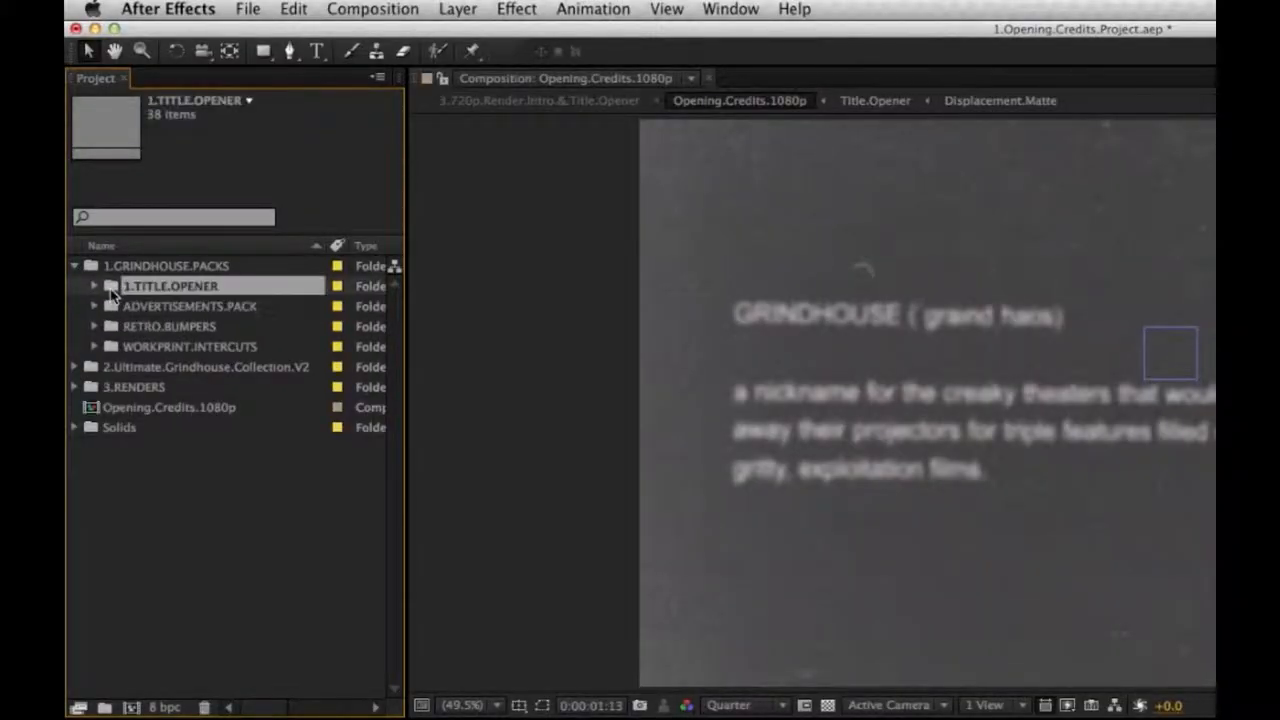
pyautogui.click(93, 285)
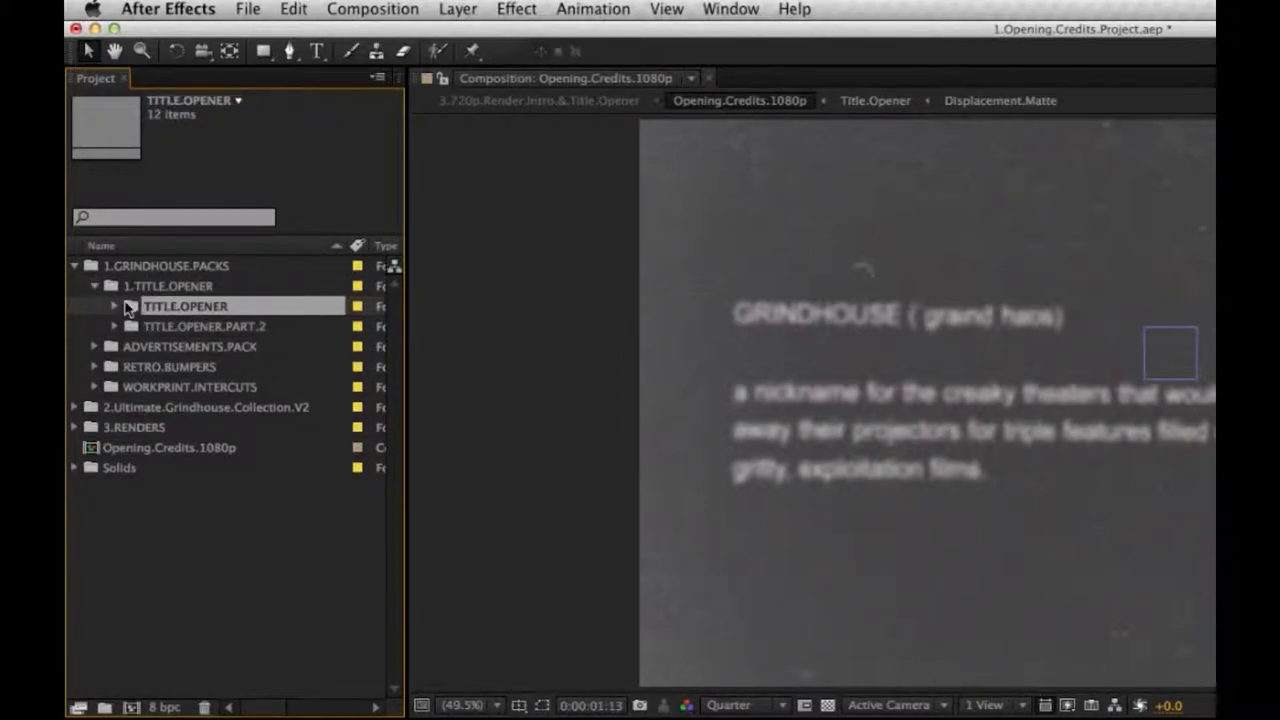
pyautogui.click(114, 306)
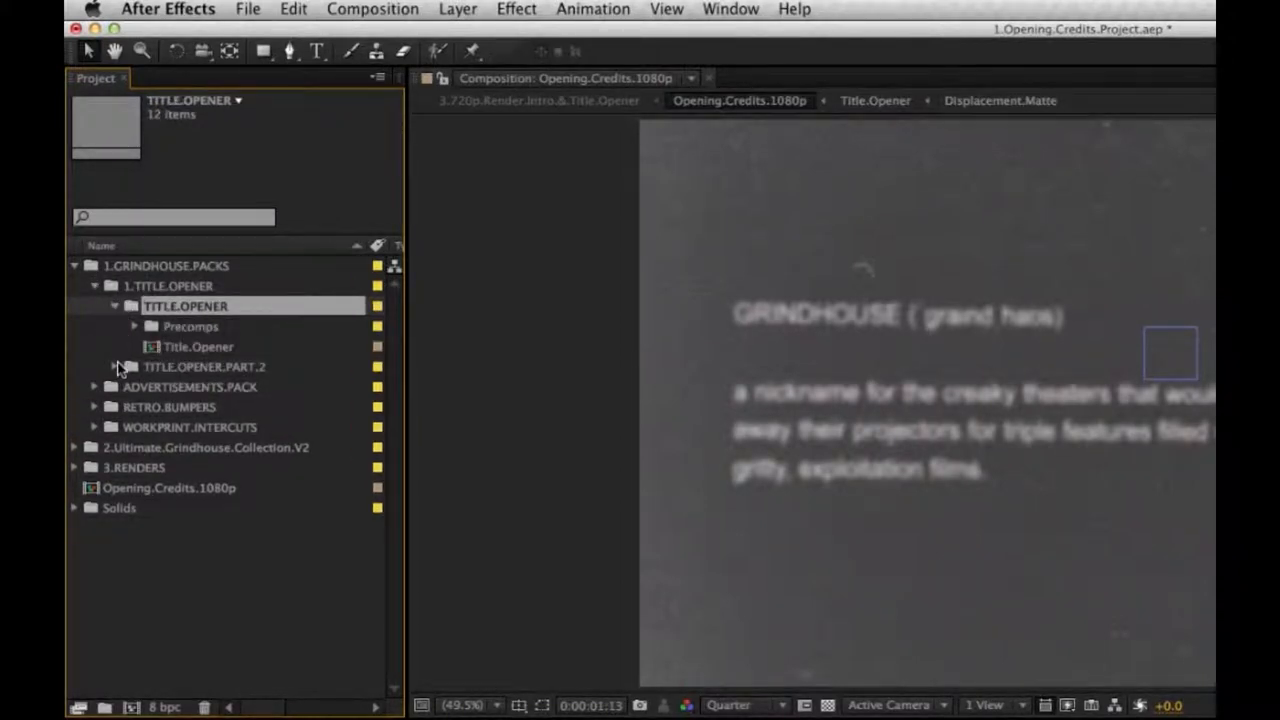
pyautogui.click(114, 366)
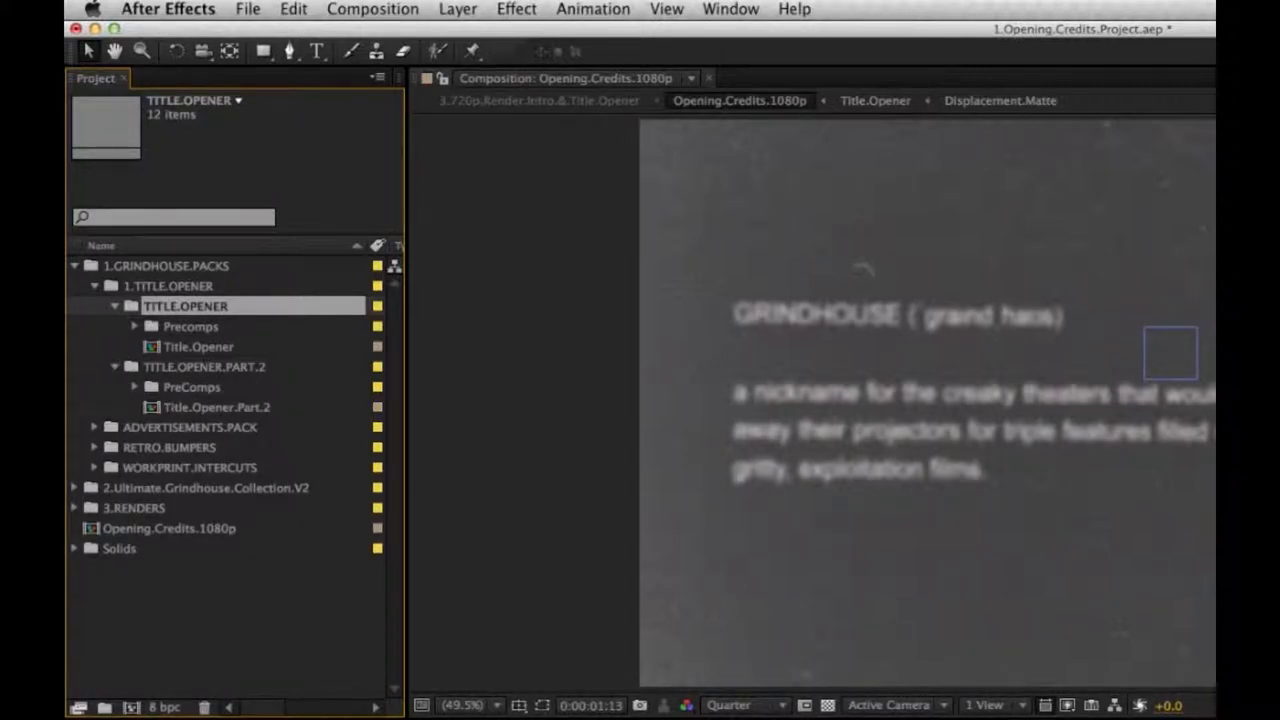
pyautogui.click(168, 528)
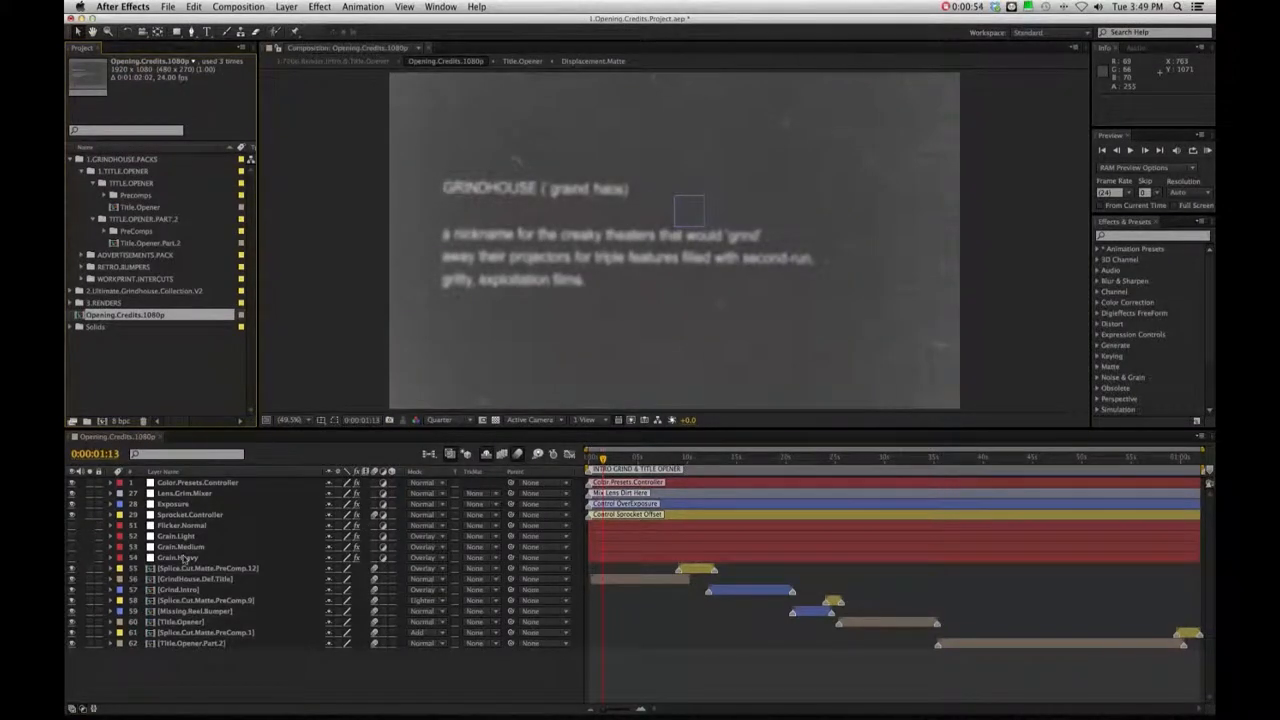
# Open the GrindHouse.Def.Title precomp from the Opening.Credits.1080p timeline layers
pyautogui.click(207, 568)
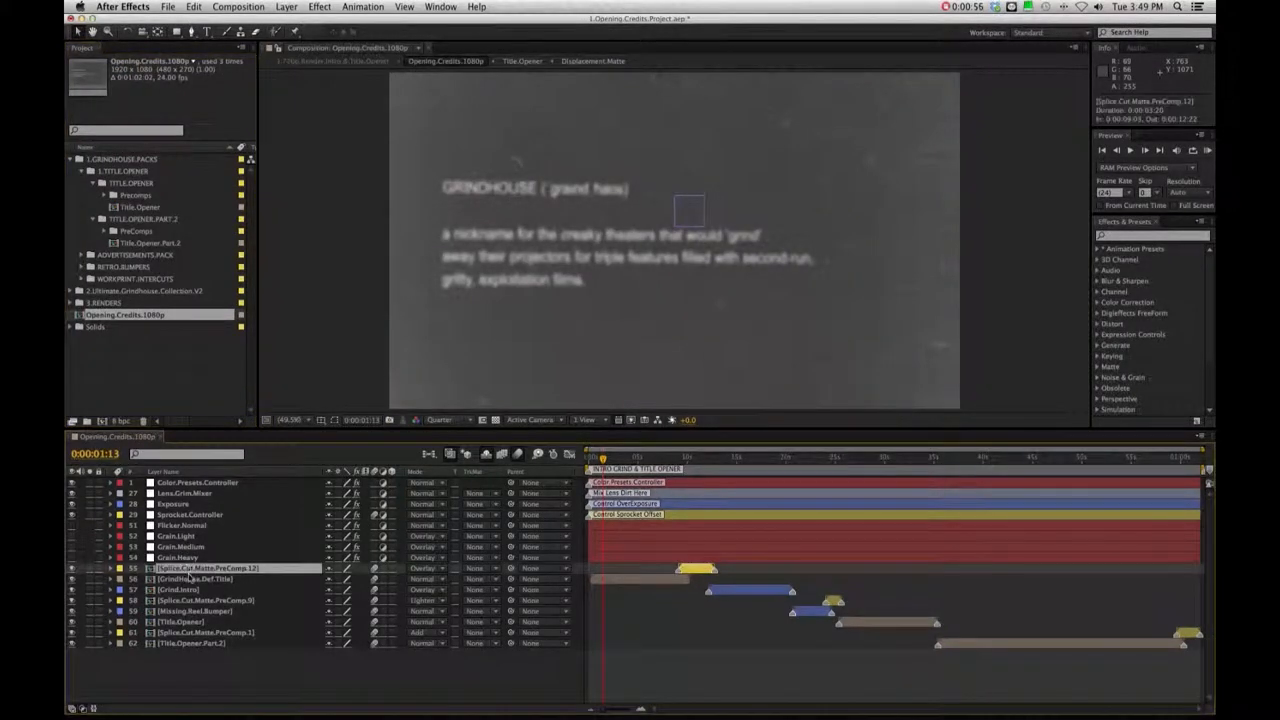
pyautogui.click(195, 579)
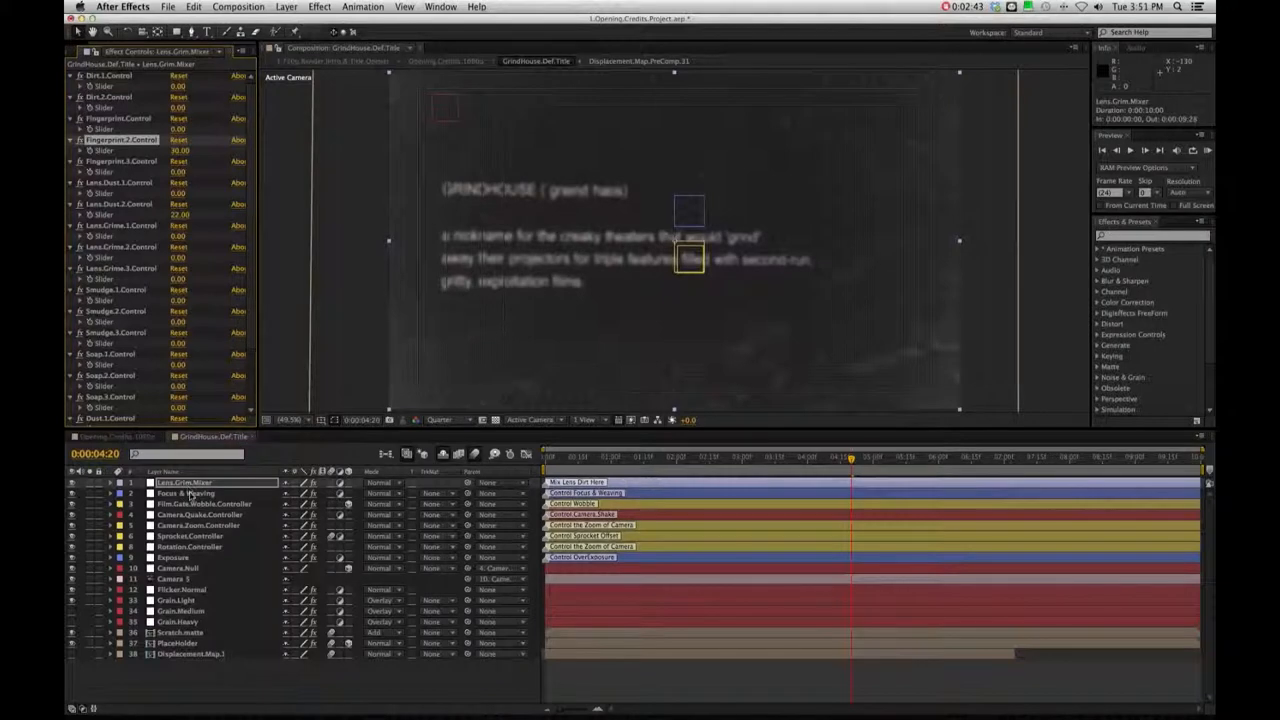
# Review the Lens.Grim.Mixer controls, then the Focus & Weaving focus, jitter and weave settings
pyautogui.click(185, 493)
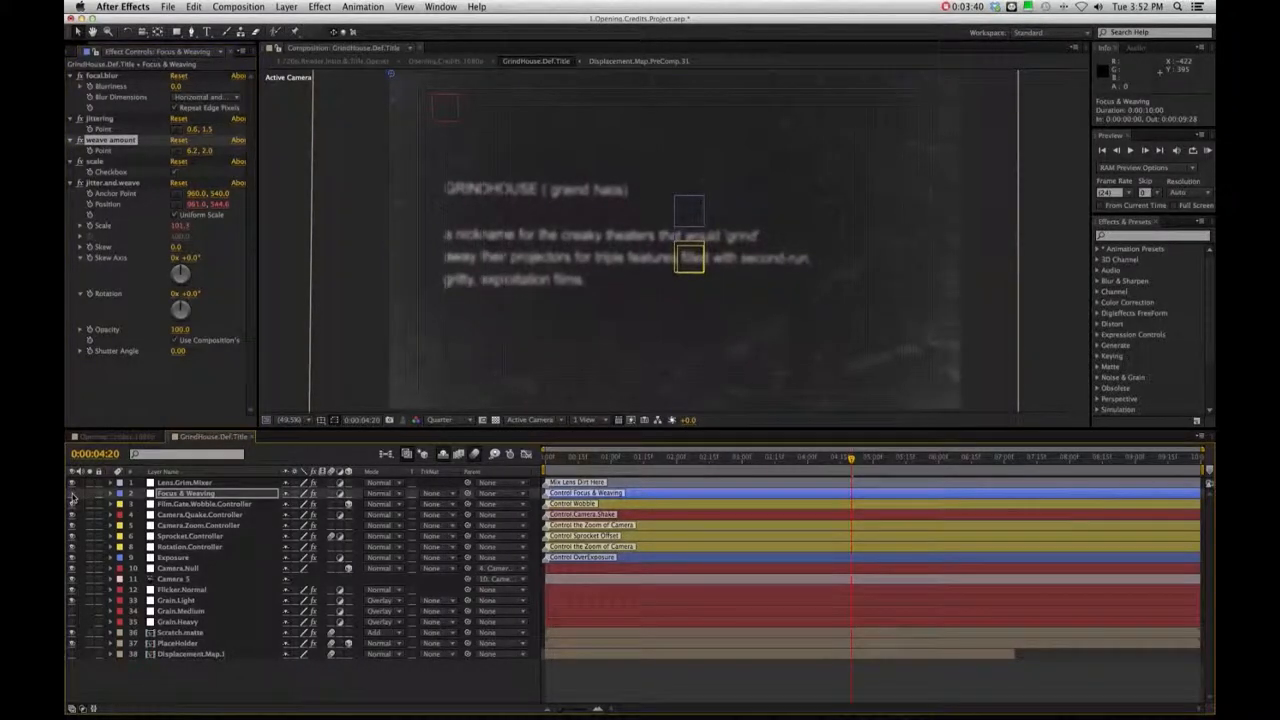
pyautogui.click(202, 504)
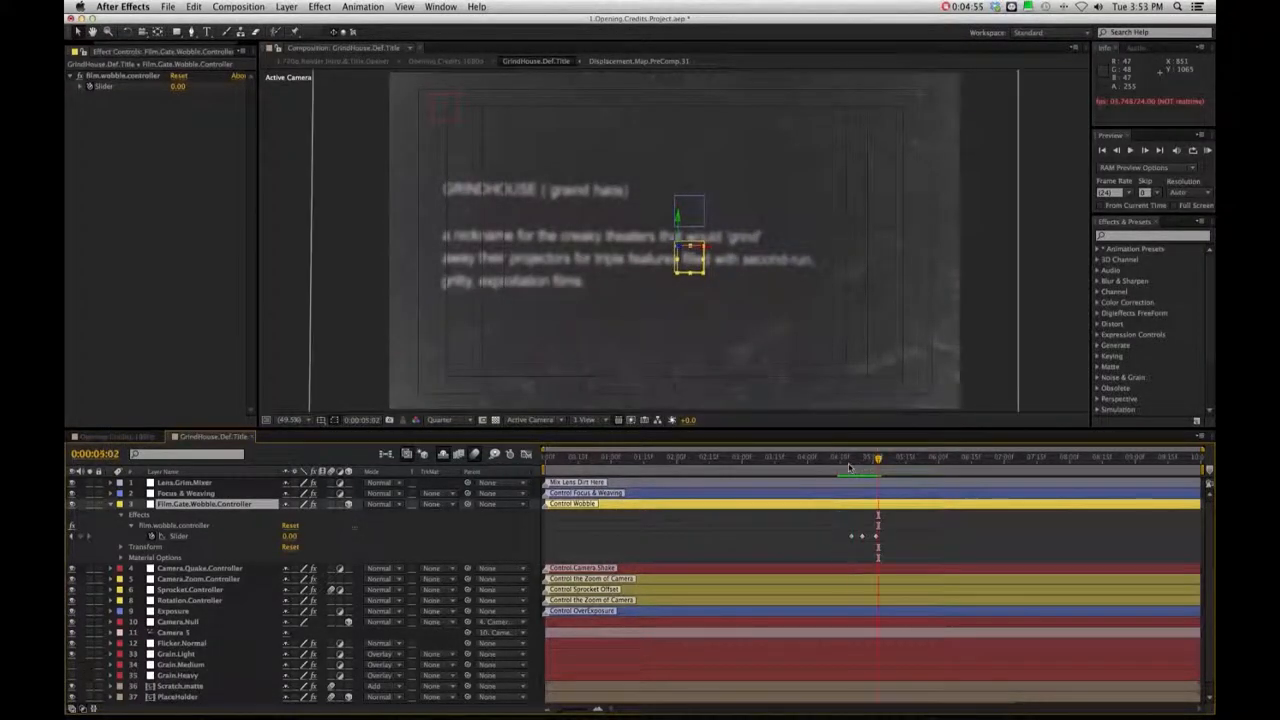
# Inspect the Film.Gate.Wobble.Controller wobble slider keyframes, then select Camera.Quake.Controller
pyautogui.click(878, 457)
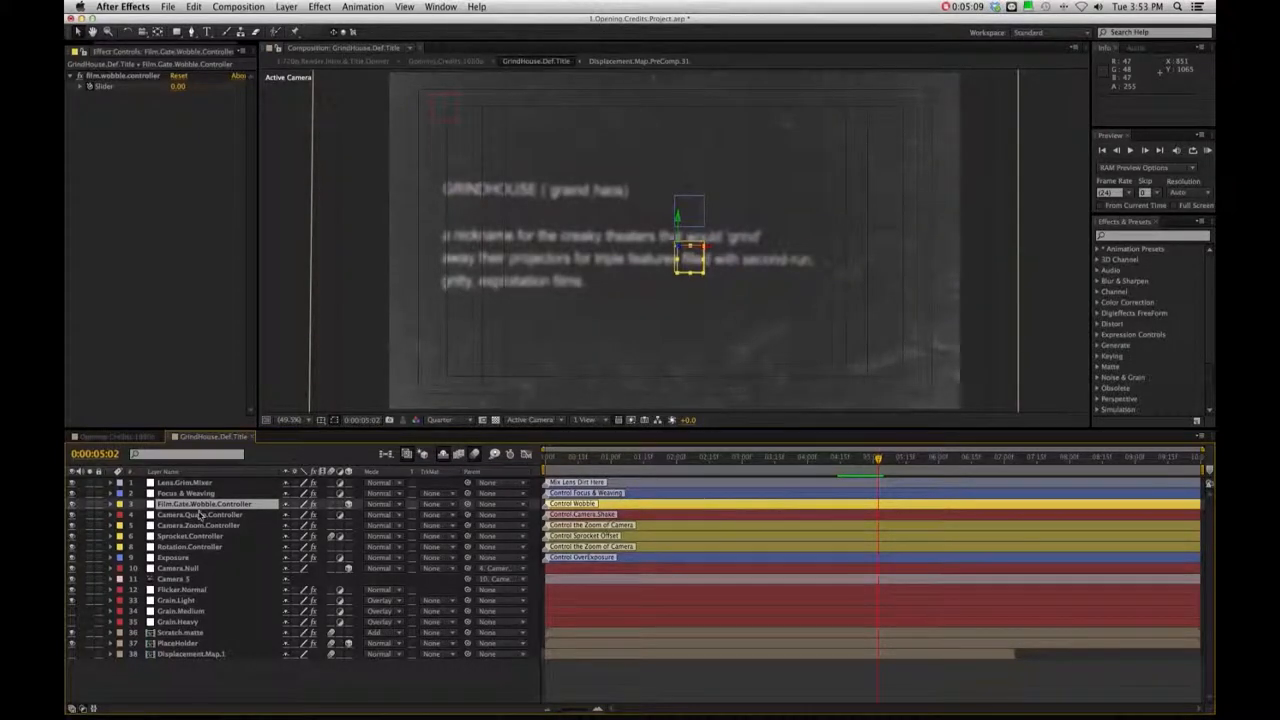
pyautogui.click(198, 514)
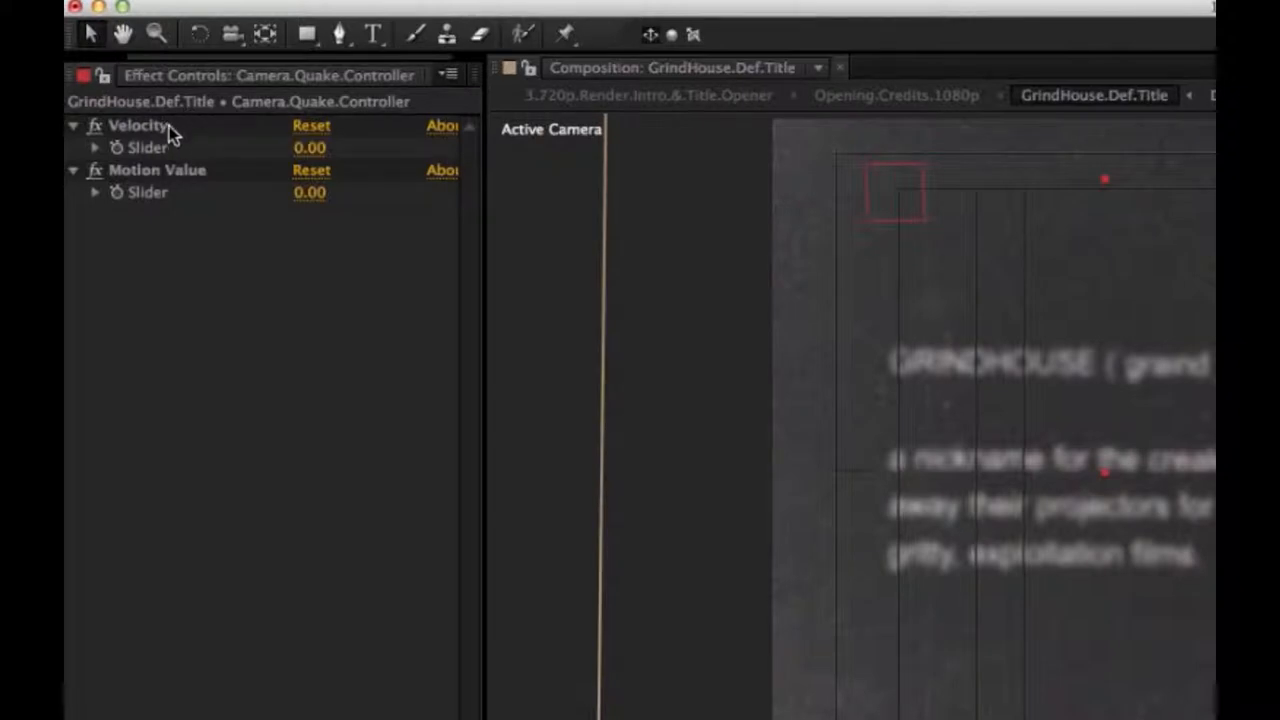
pyautogui.moveTo(190, 188)
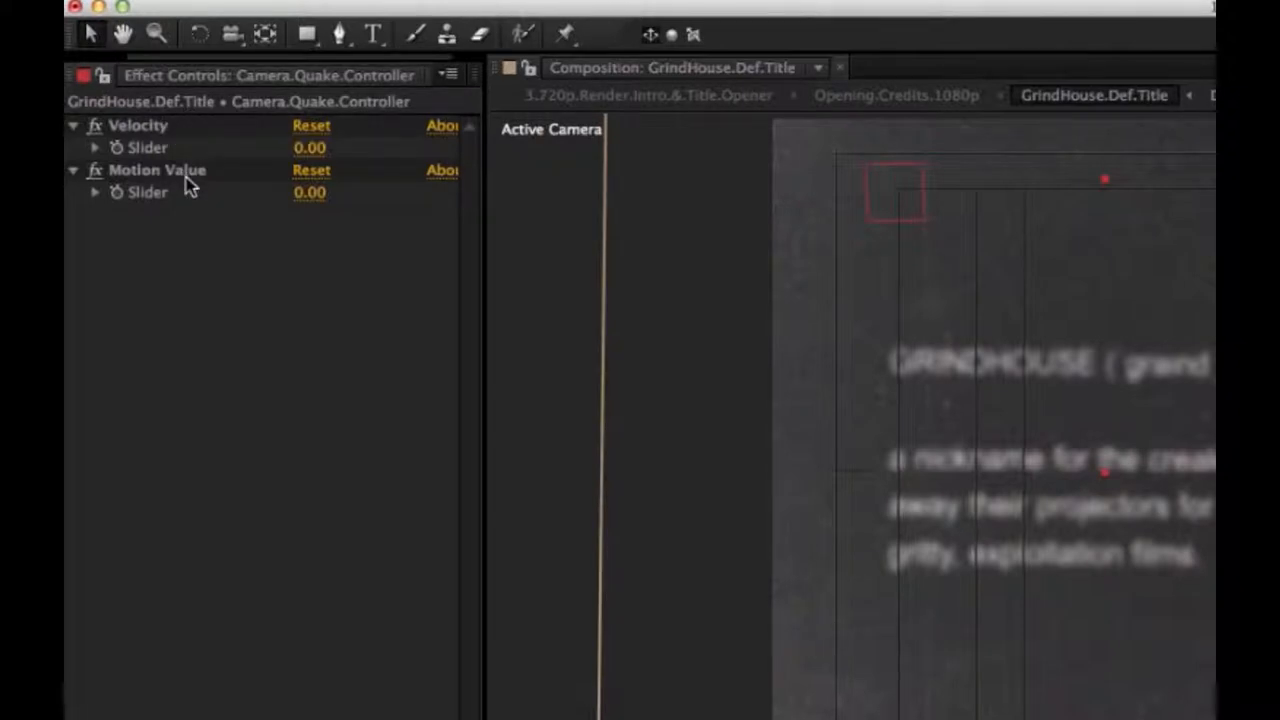
pyautogui.moveTo(725, 710)
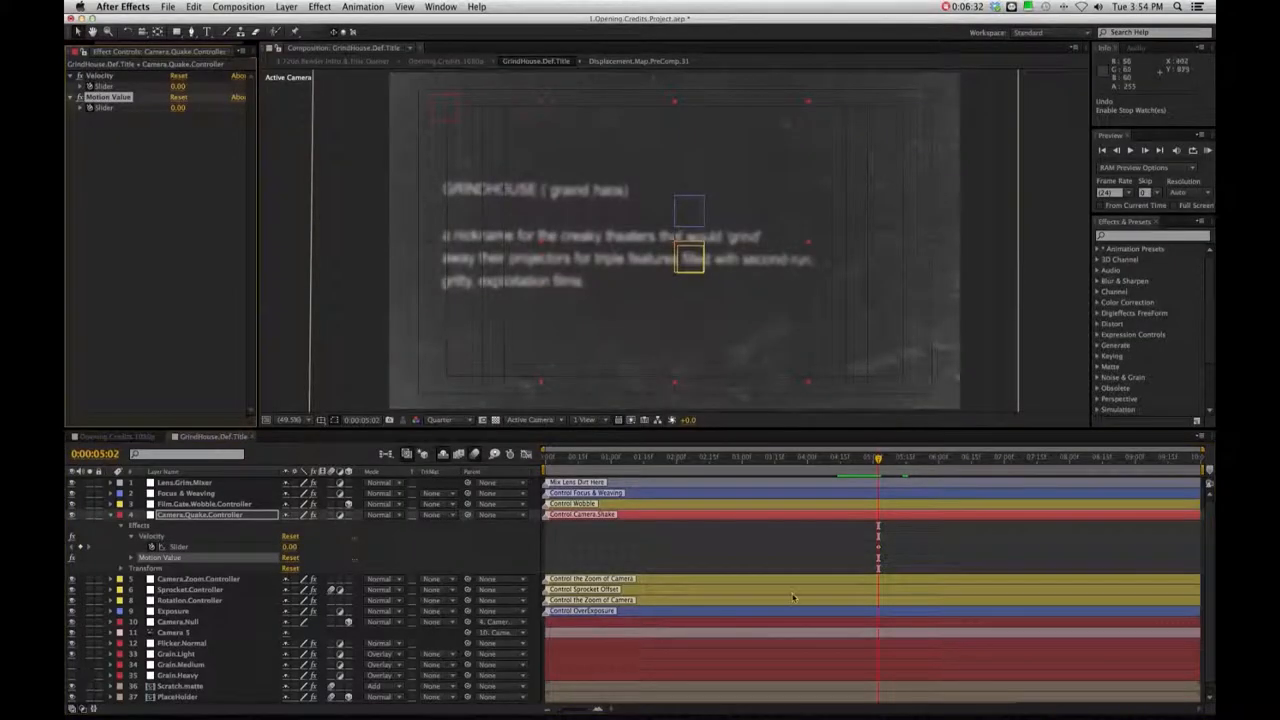
# Scrub a Camera.Quake.Controller value to review its Velocity and Motion Value sliders
pyautogui.moveTo(878, 457); pyautogui.dragTo(908, 457)
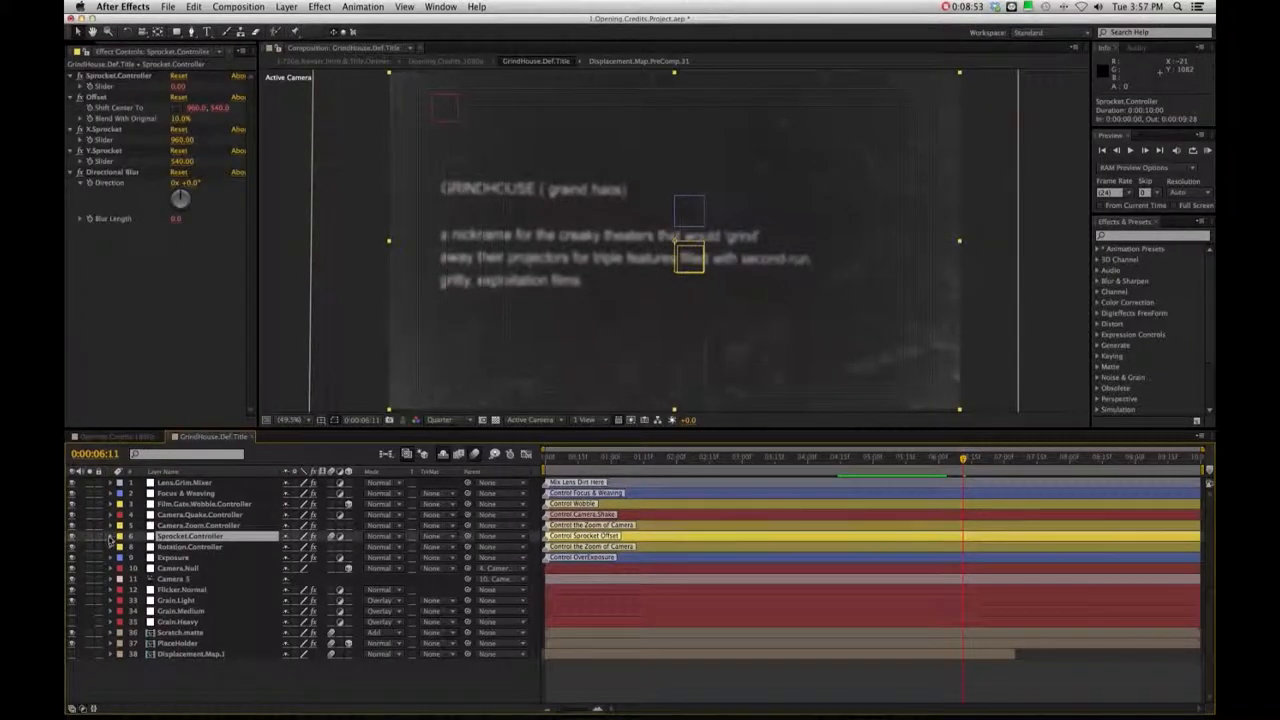
# Twirl open Sprocket.Controller's effects and adjust its Slider to shift the title frame upward
pyautogui.click(109, 537)
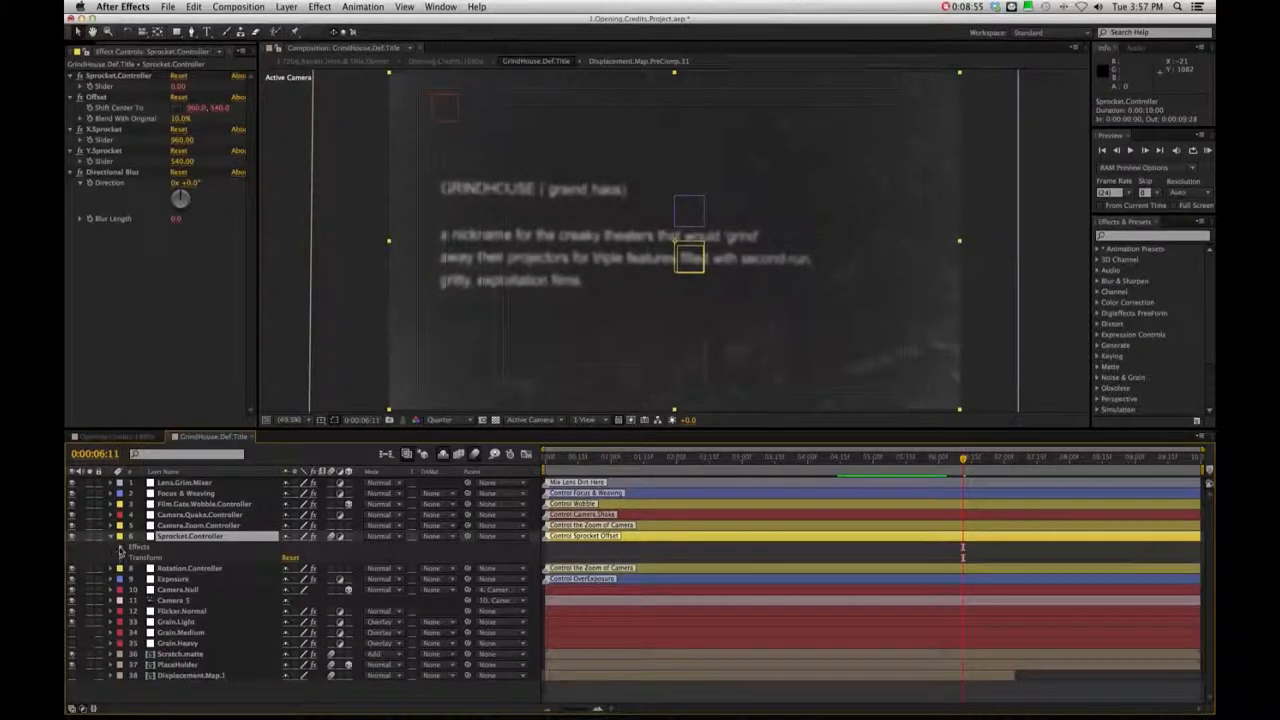
pyautogui.click(108, 536)
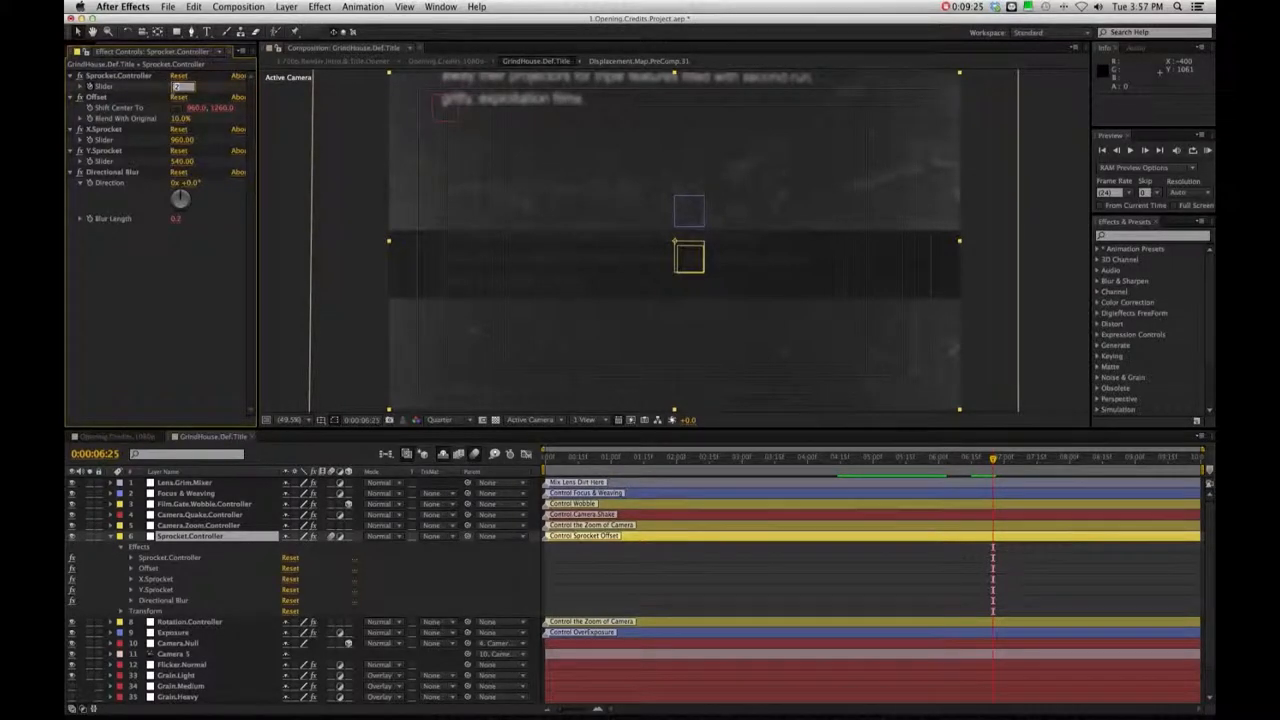
pyautogui.click(957, 456)
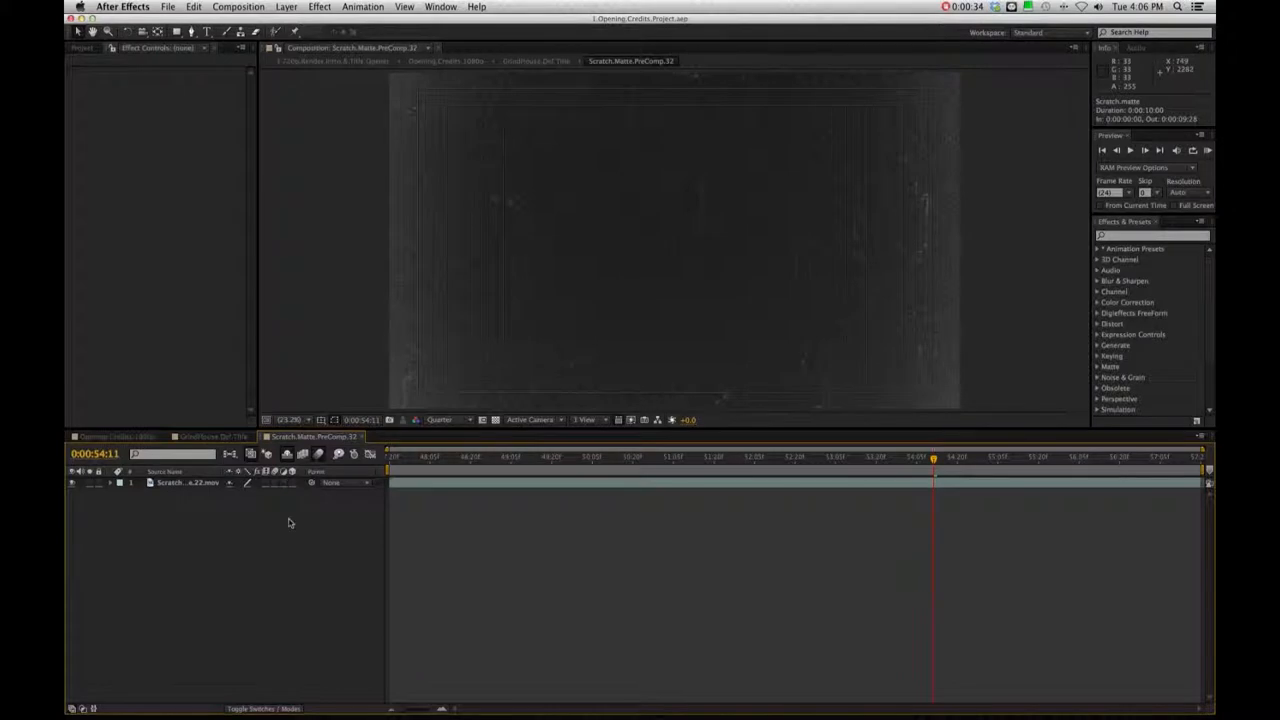
# Locate Scratch.Matte.16 in the project and add it to Scratch.Matte.PreComp.32 as a second layer
pyautogui.rightClick(185, 482)
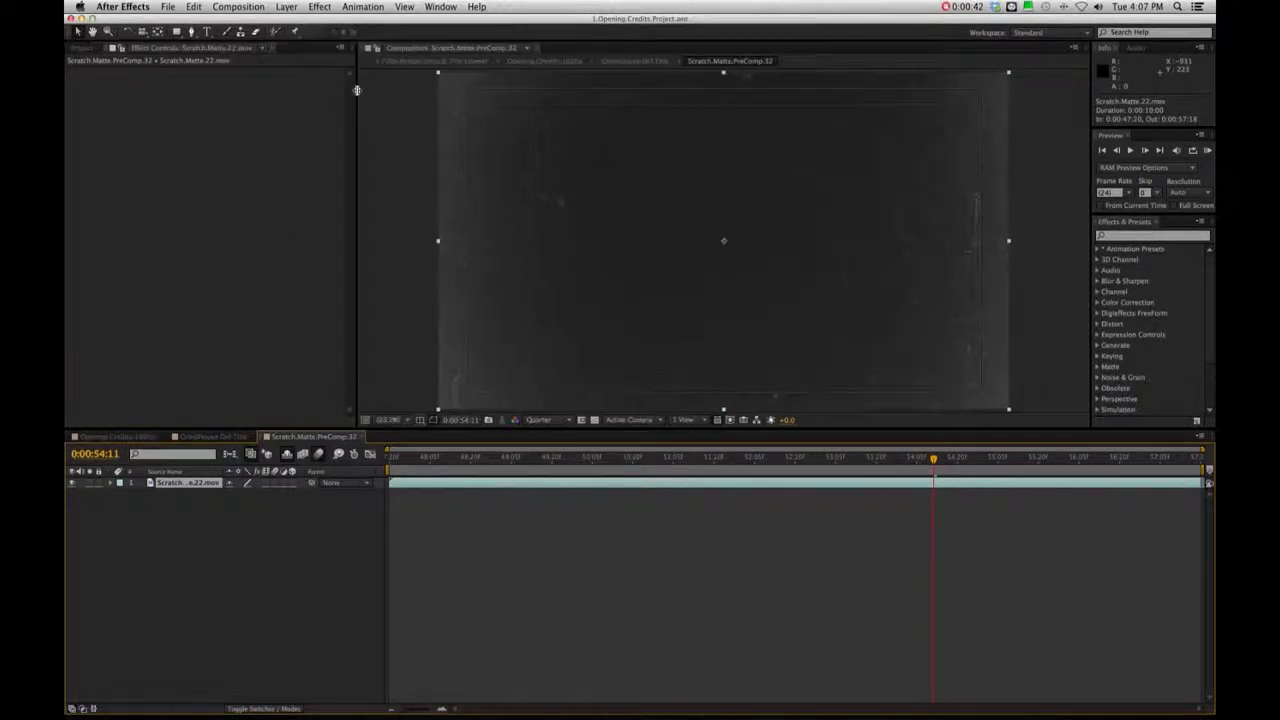
pyautogui.click(83, 48)
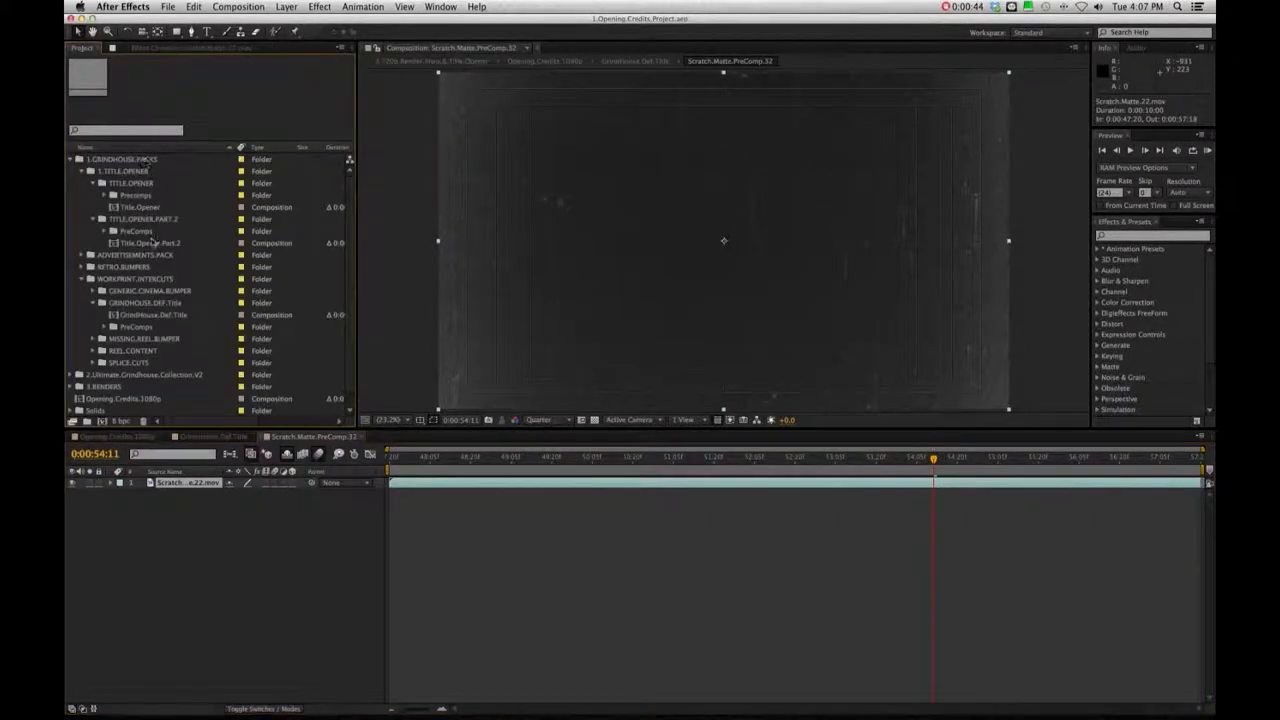
pyautogui.click(92, 171)
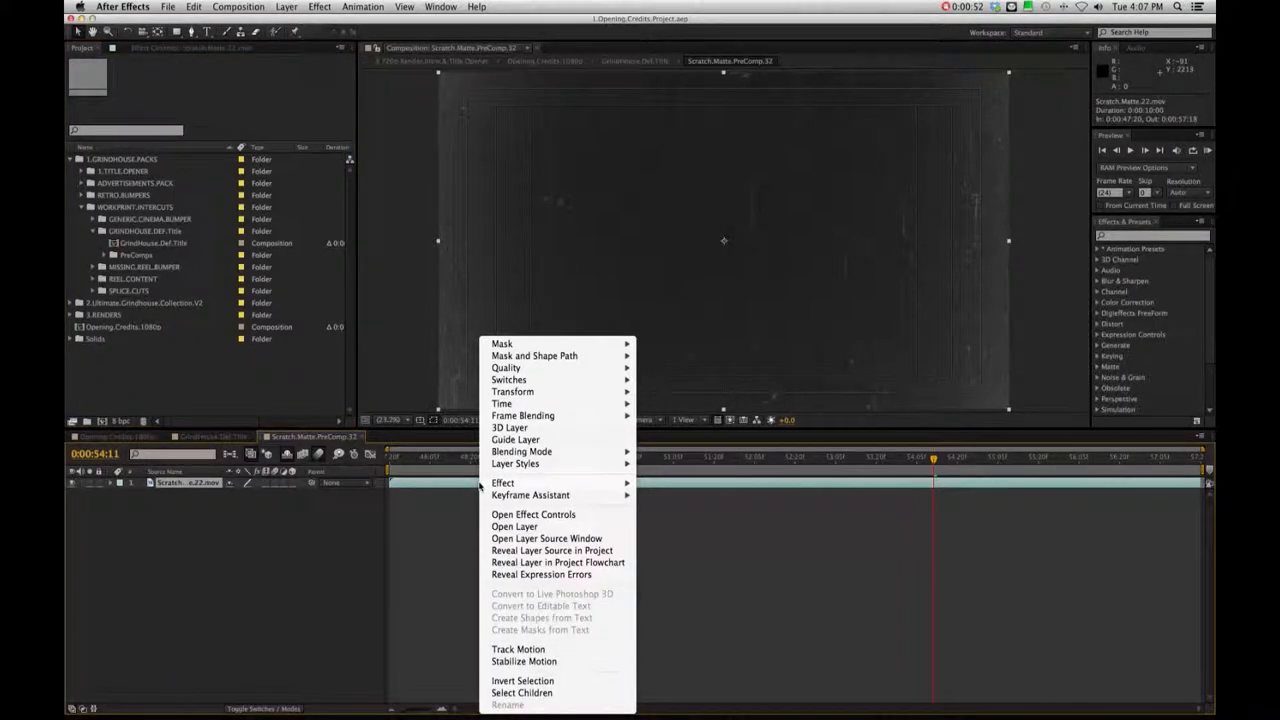
pyautogui.moveTo(546, 538)
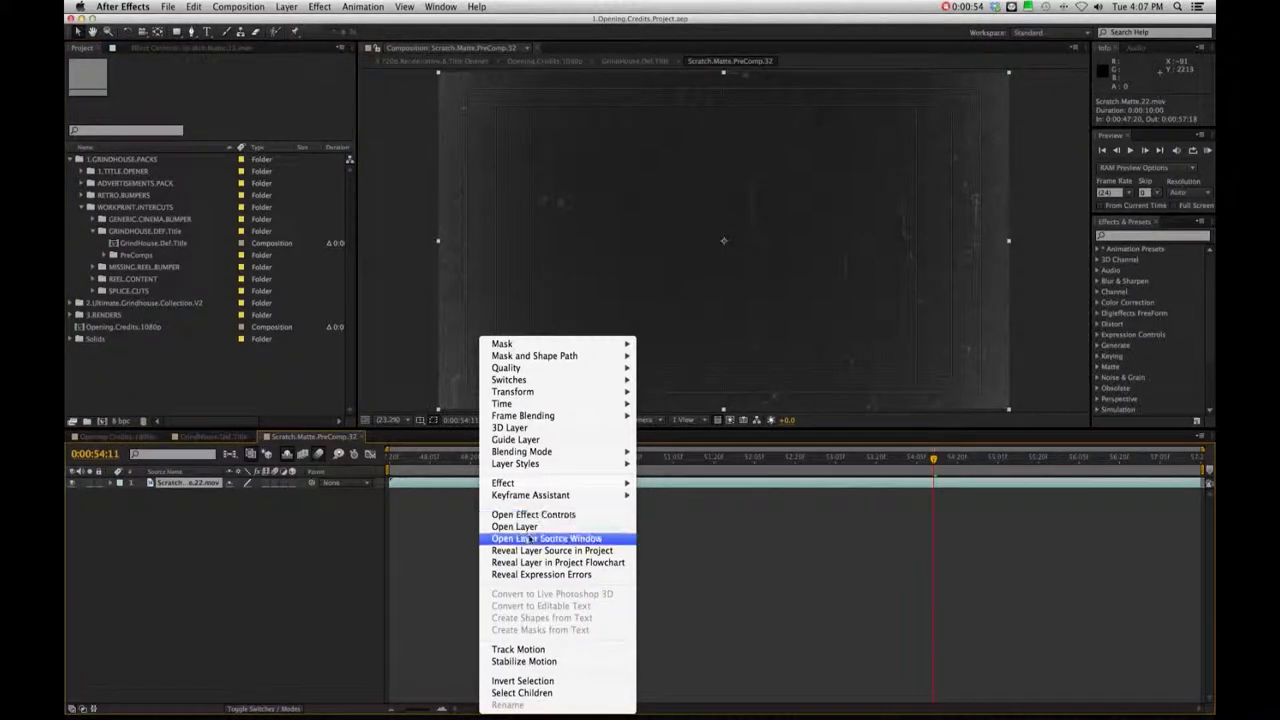
pyautogui.moveTo(552, 550)
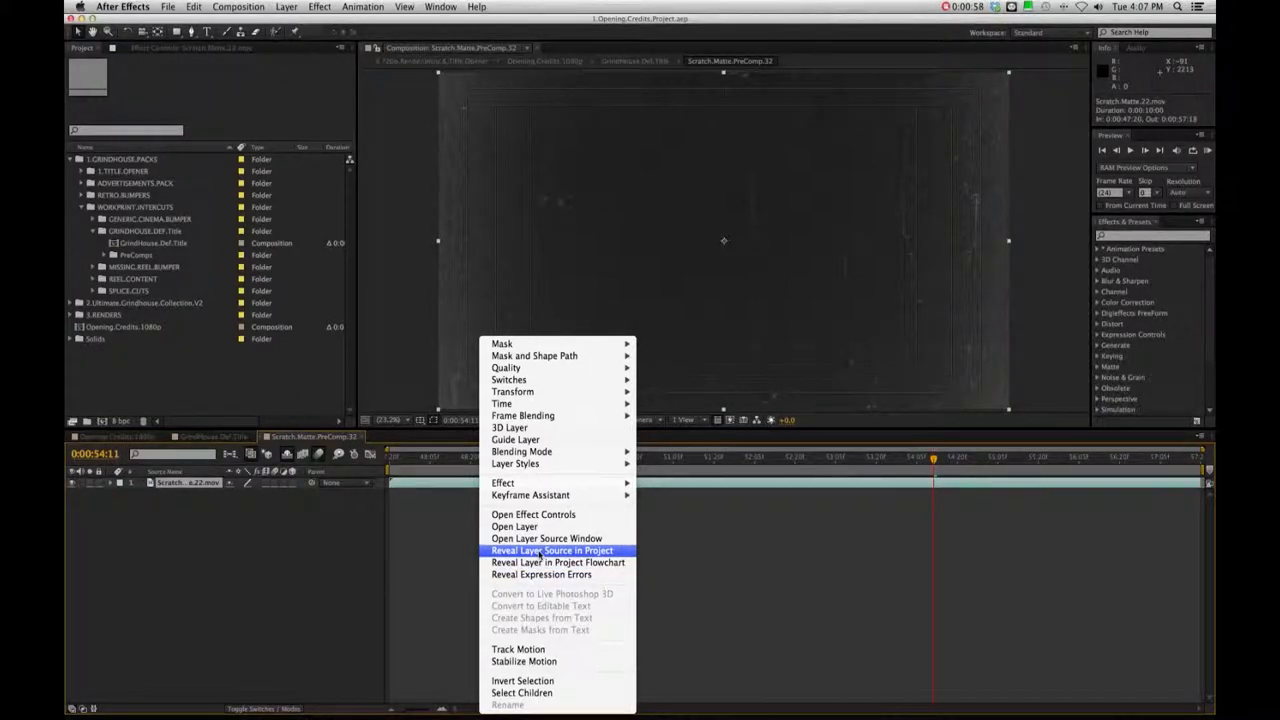
pyautogui.click(552, 550)
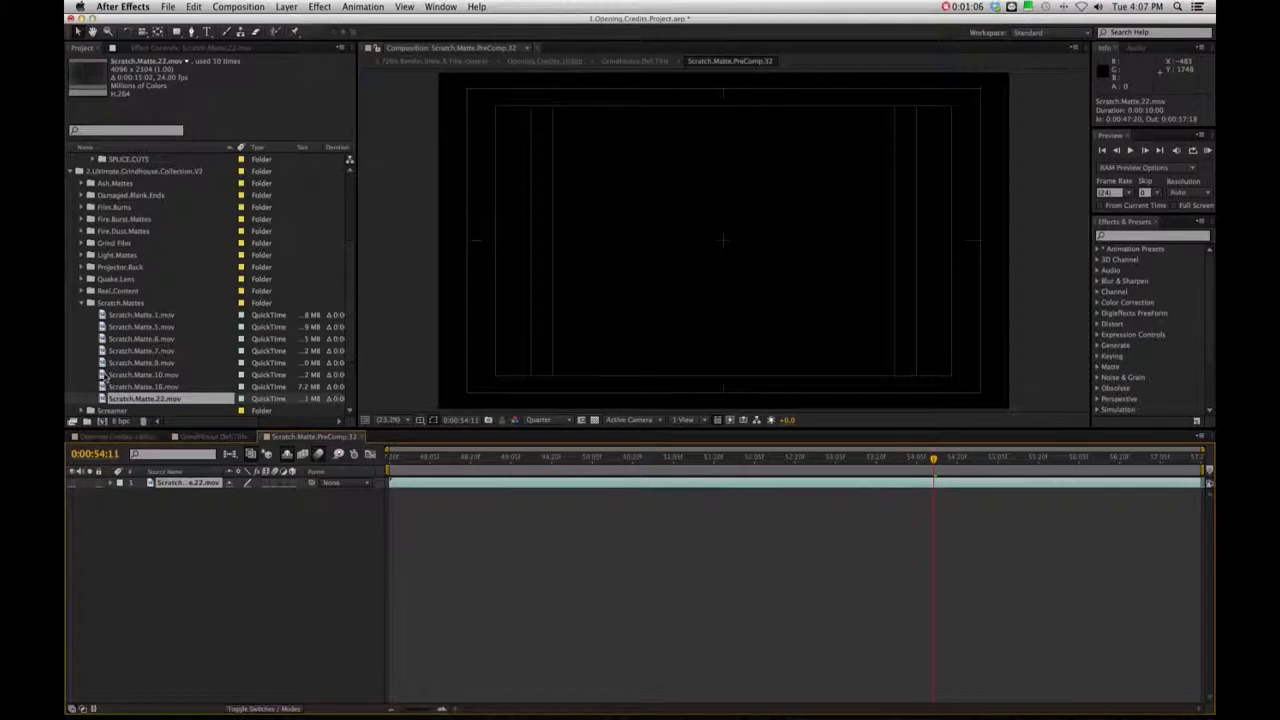
pyautogui.click(143, 387)
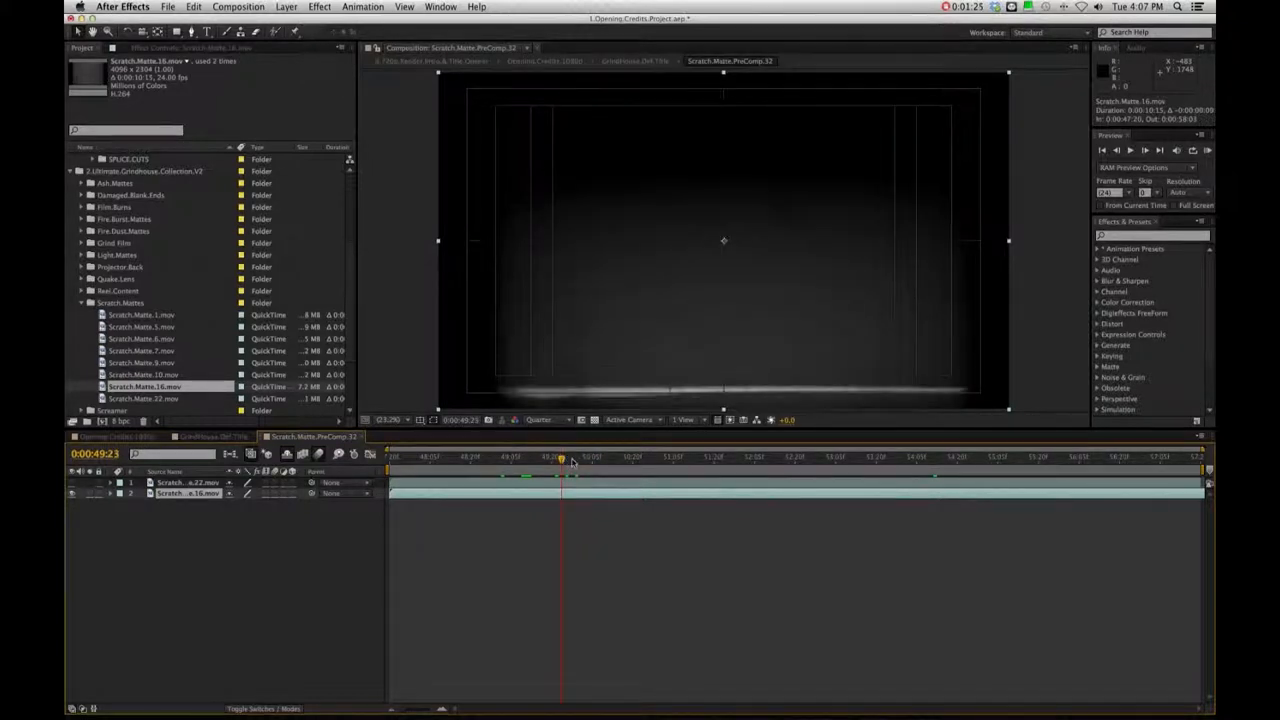
pyautogui.click(585, 456)
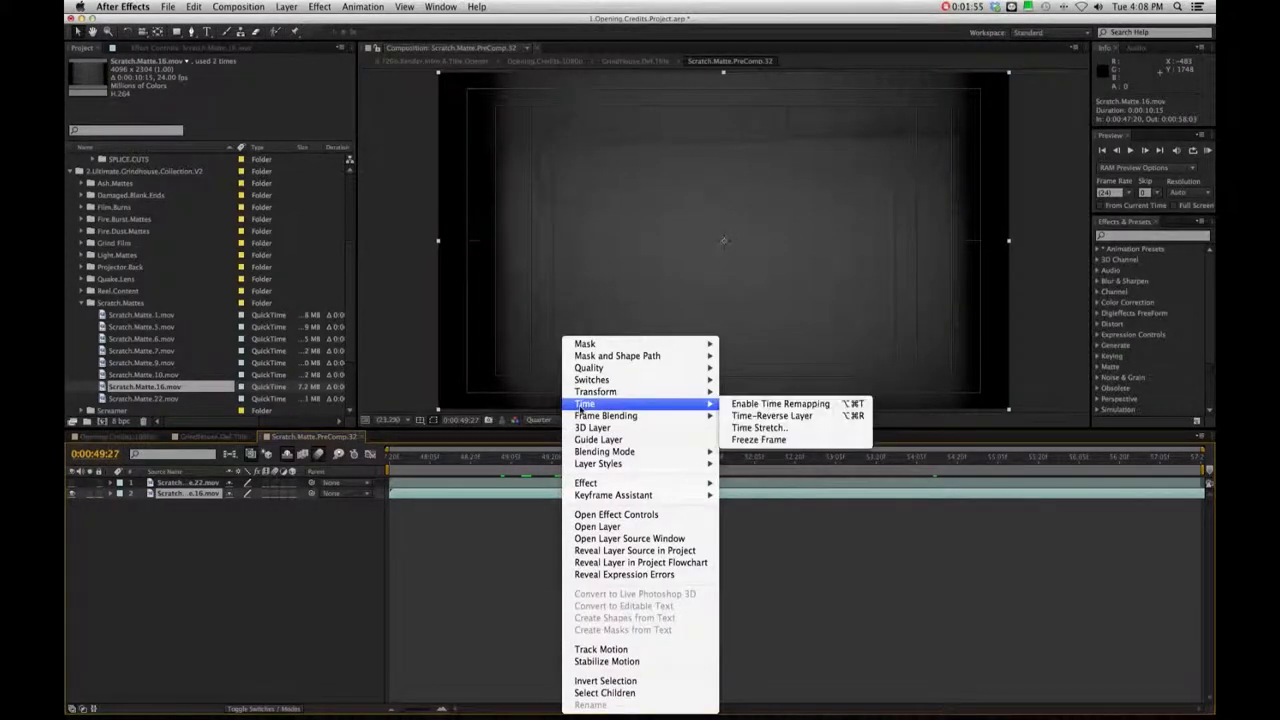
pyautogui.moveTo(757, 387)
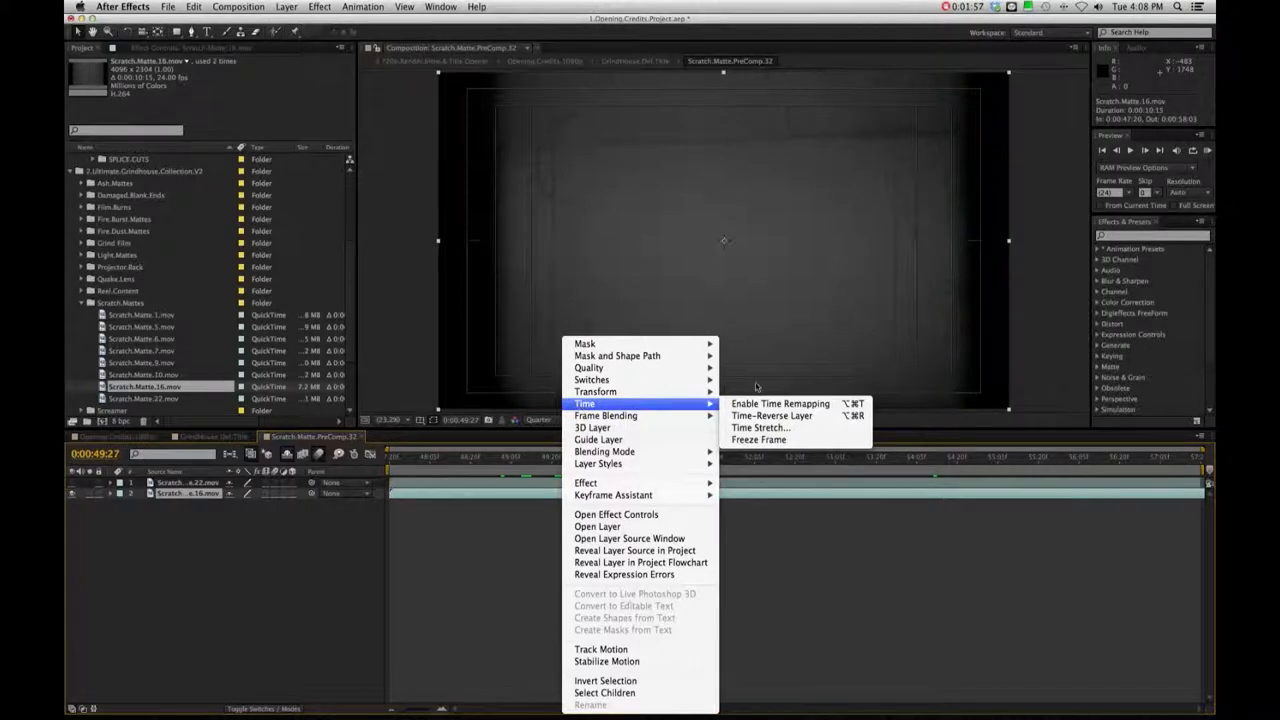
pyautogui.moveTo(780, 403)
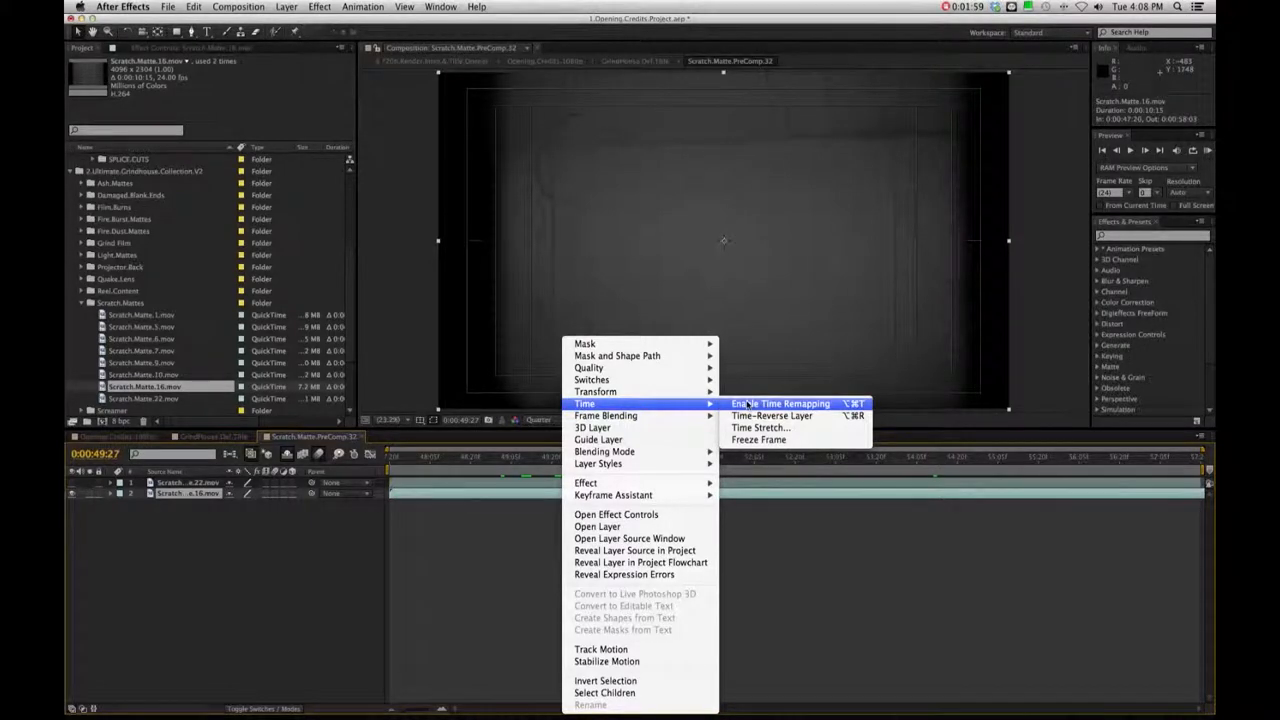
# Enable time remapping on Scratch.Matte.16 and RAM preview the retimed clip
pyautogui.click(781, 403)
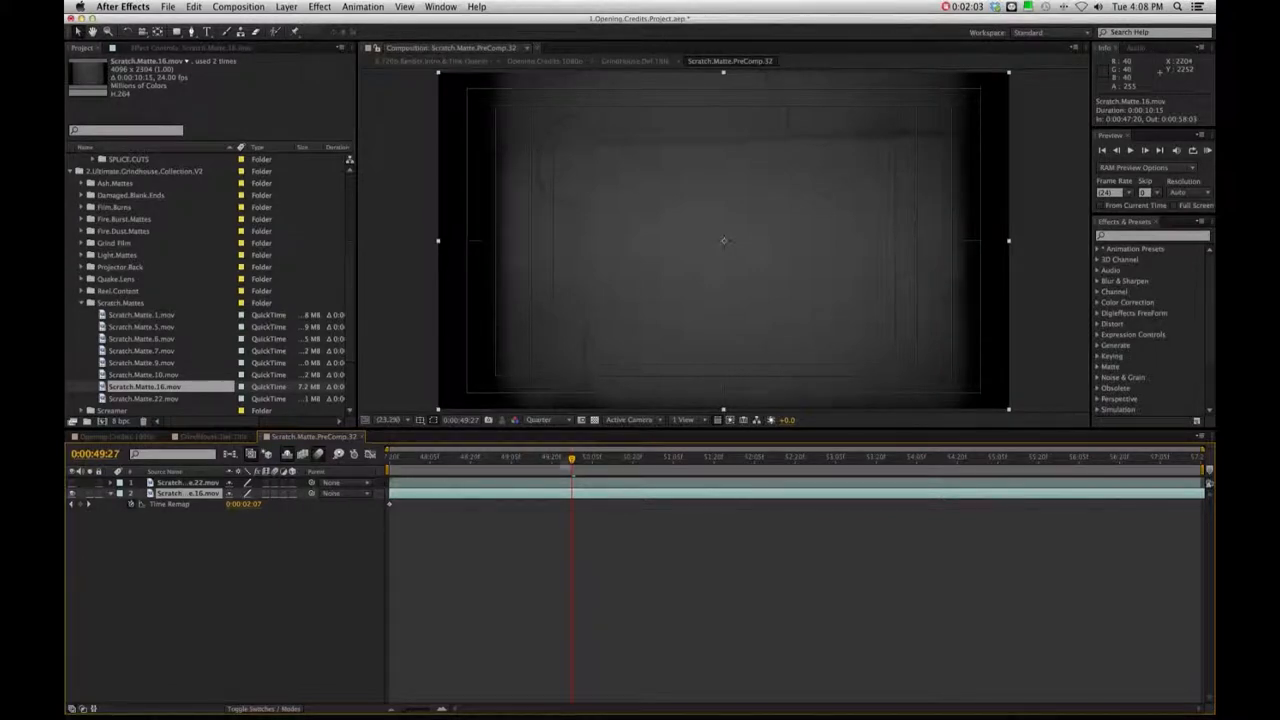
pyautogui.moveTo(353, 455)
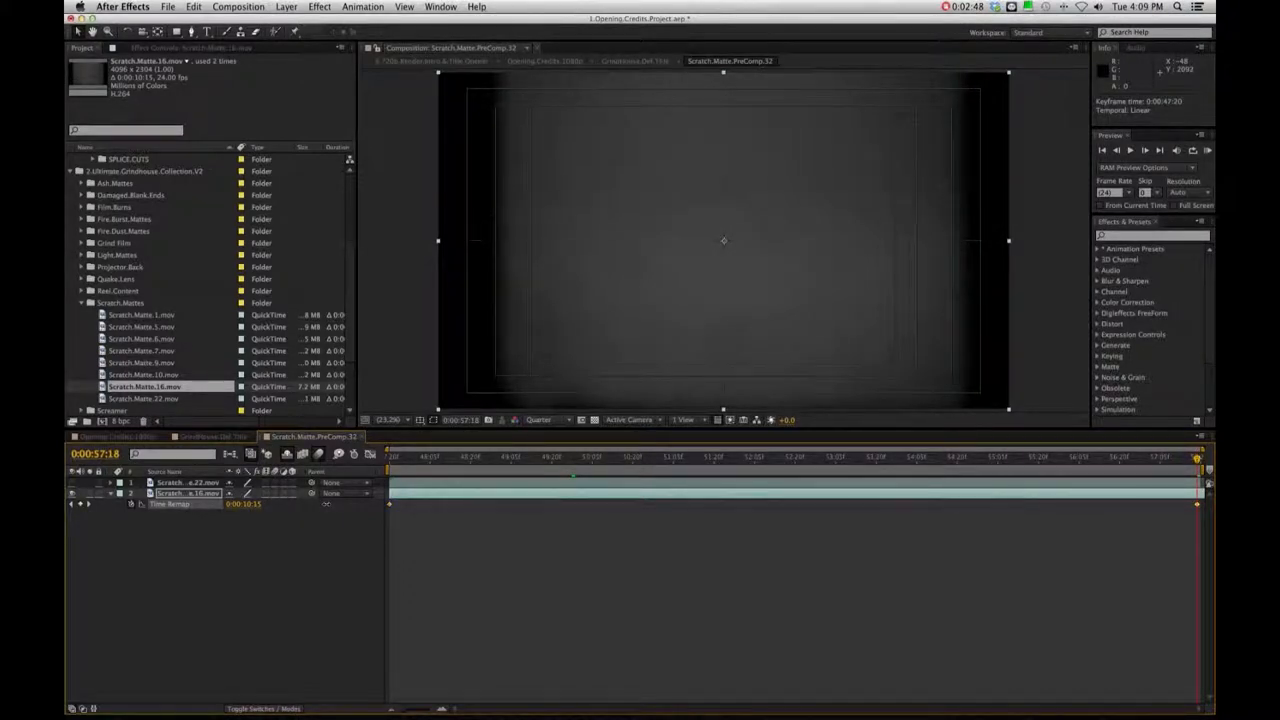
pyautogui.click(420, 457)
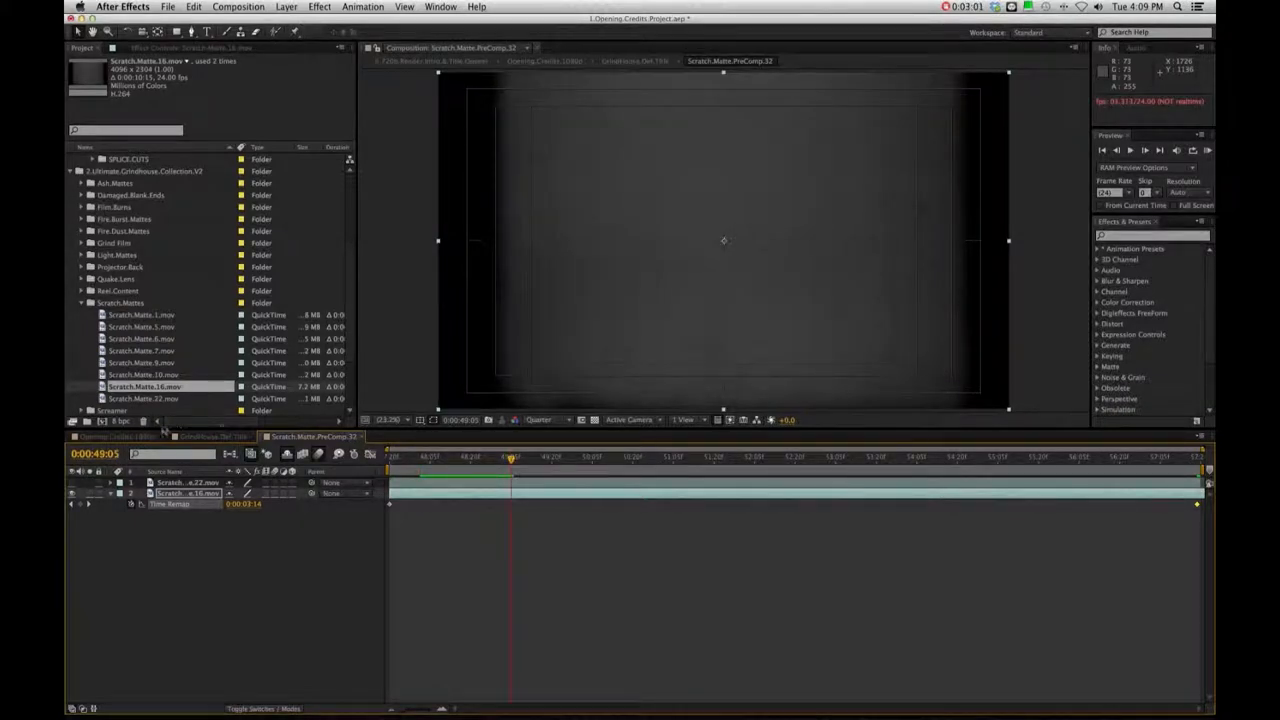
# Check the matte in GrindHouse.Def.Title, then set Scratch.Matte.16's Scale to 115%
pyautogui.click(210, 437)
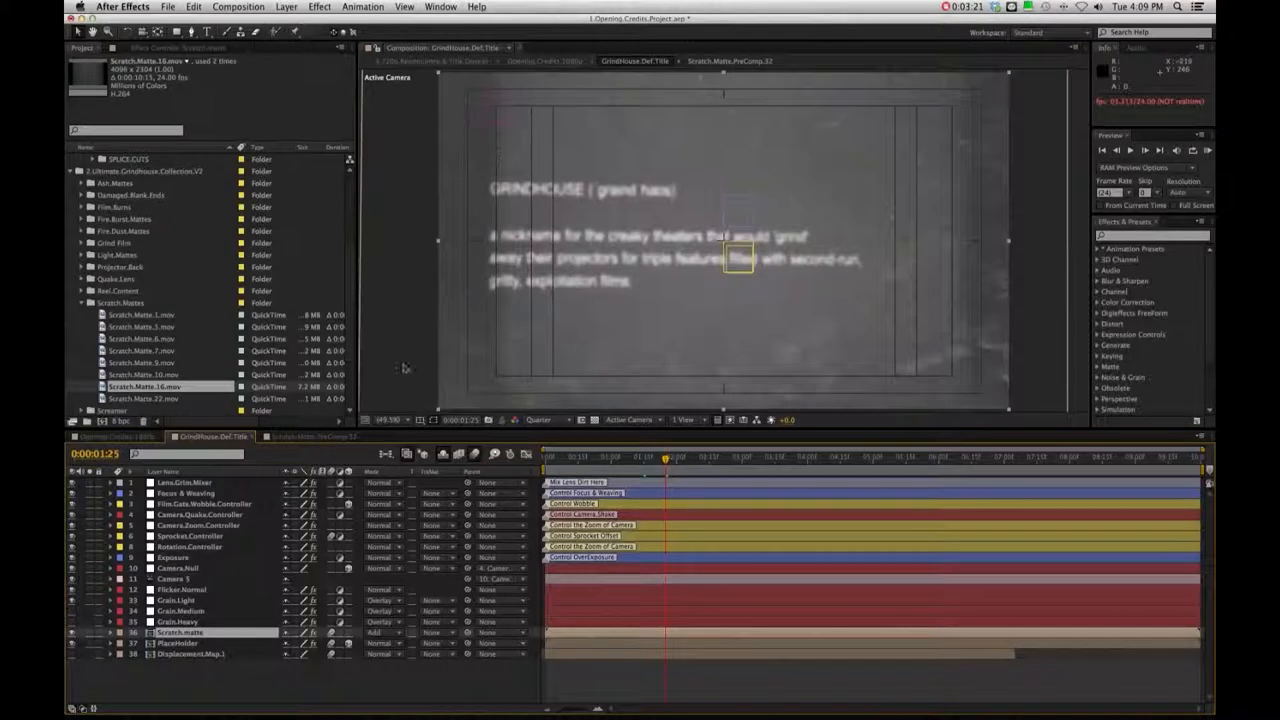
pyautogui.click(313, 436)
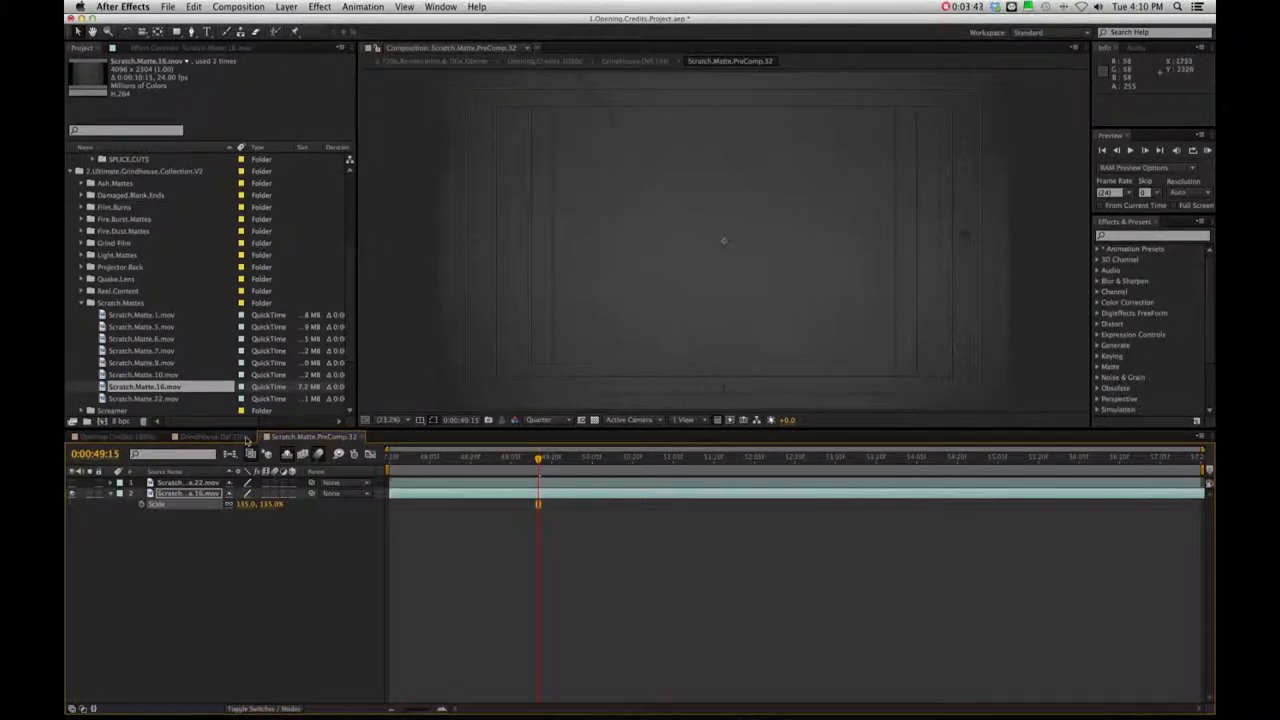
pyautogui.click(200, 436)
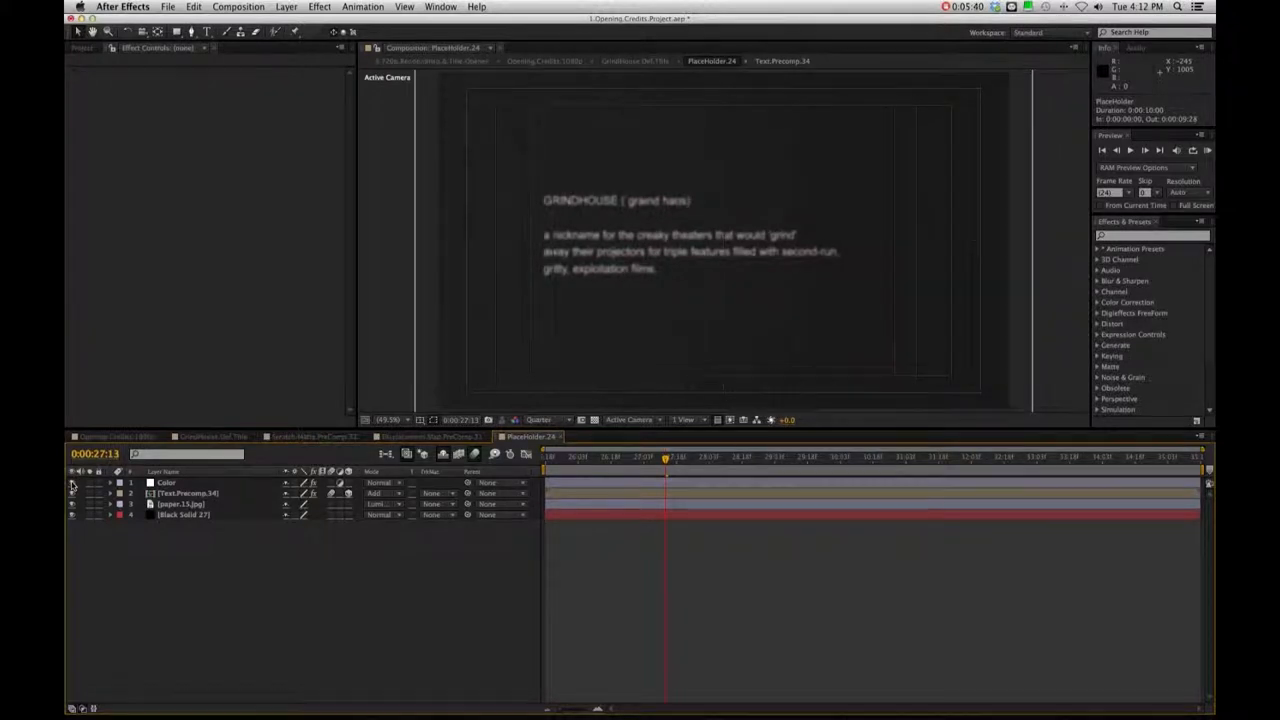
# Set the Color layer's Tint Map White To red and view the red title in GrindHouse.Def.Title
pyautogui.click(167, 482)
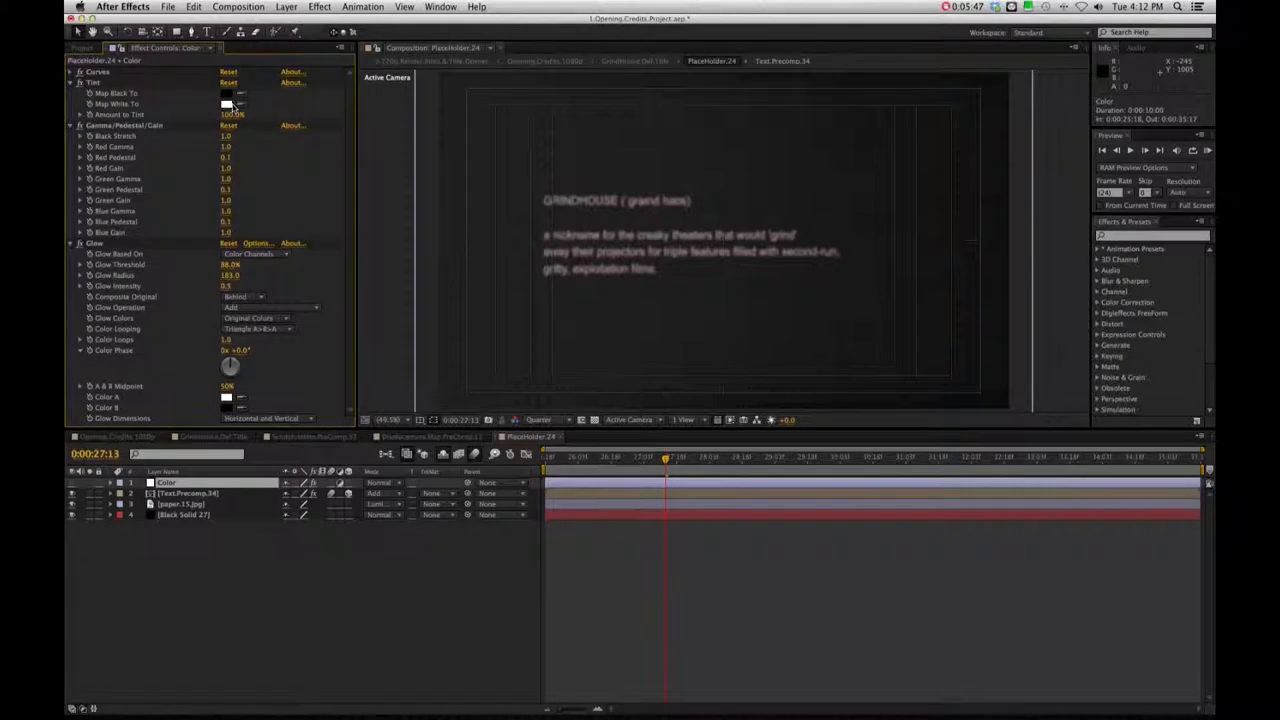
pyautogui.click(226, 104)
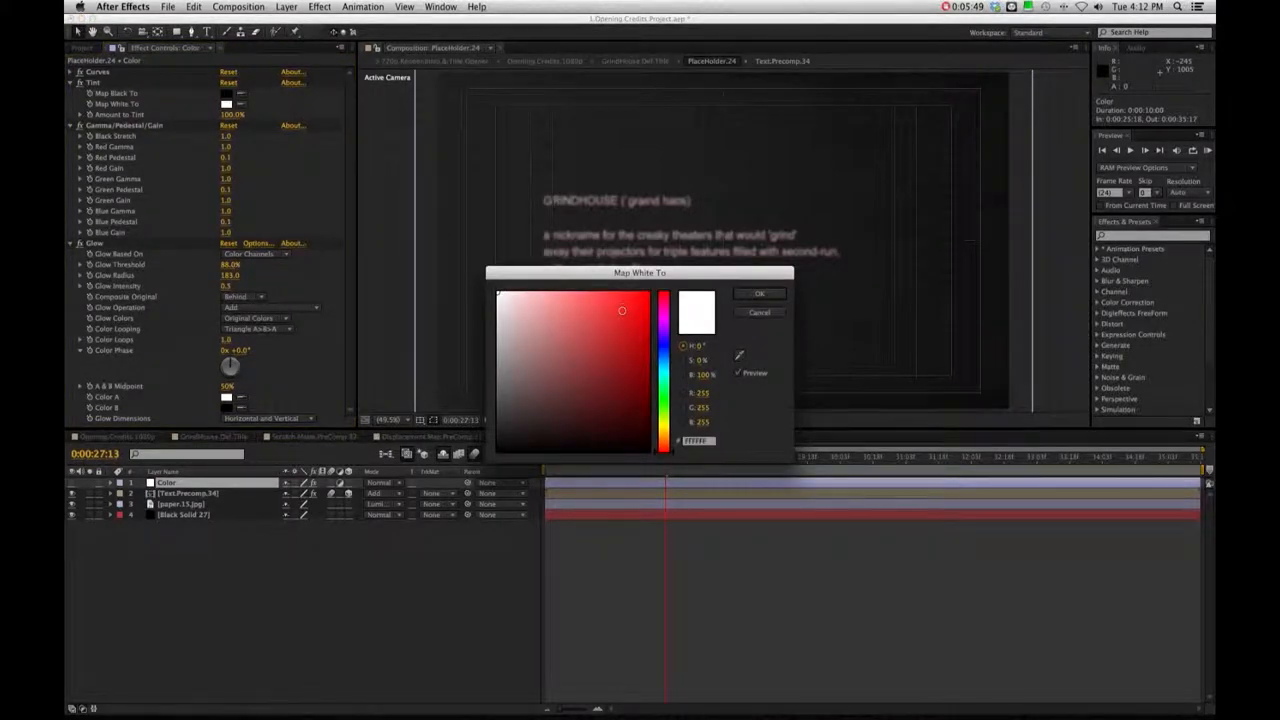
pyautogui.click(759, 292)
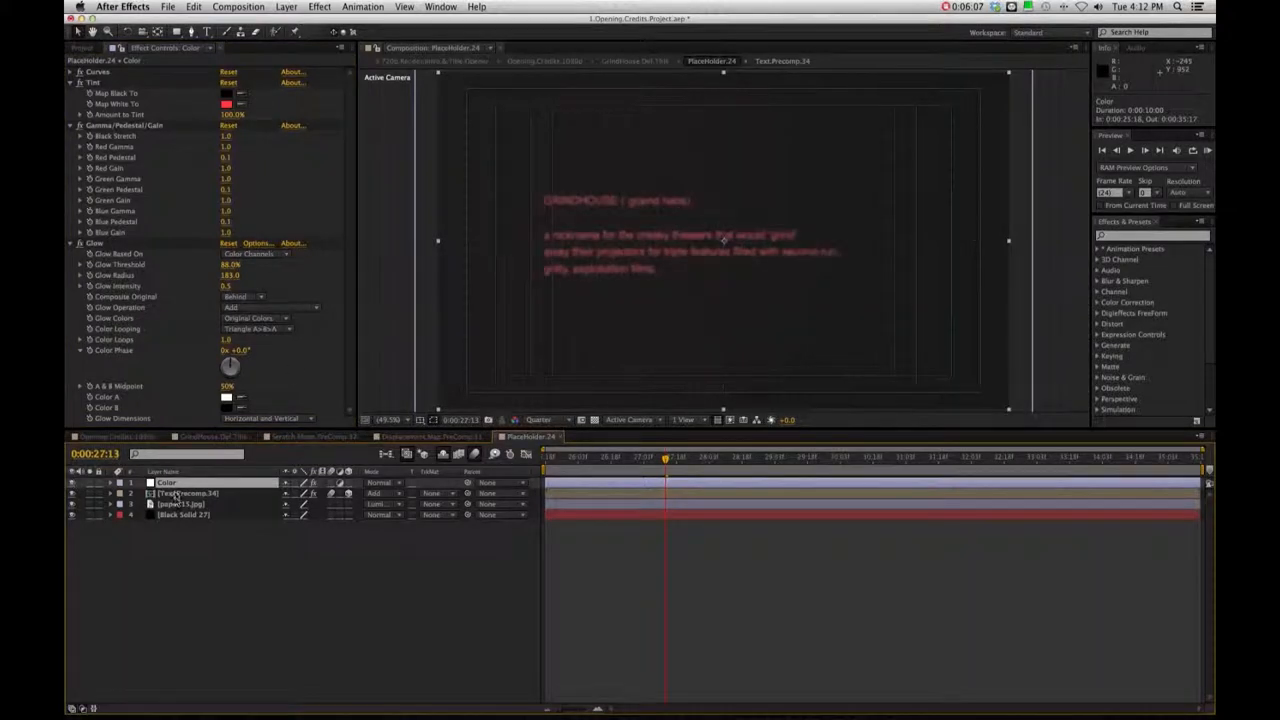
pyautogui.click(188, 493)
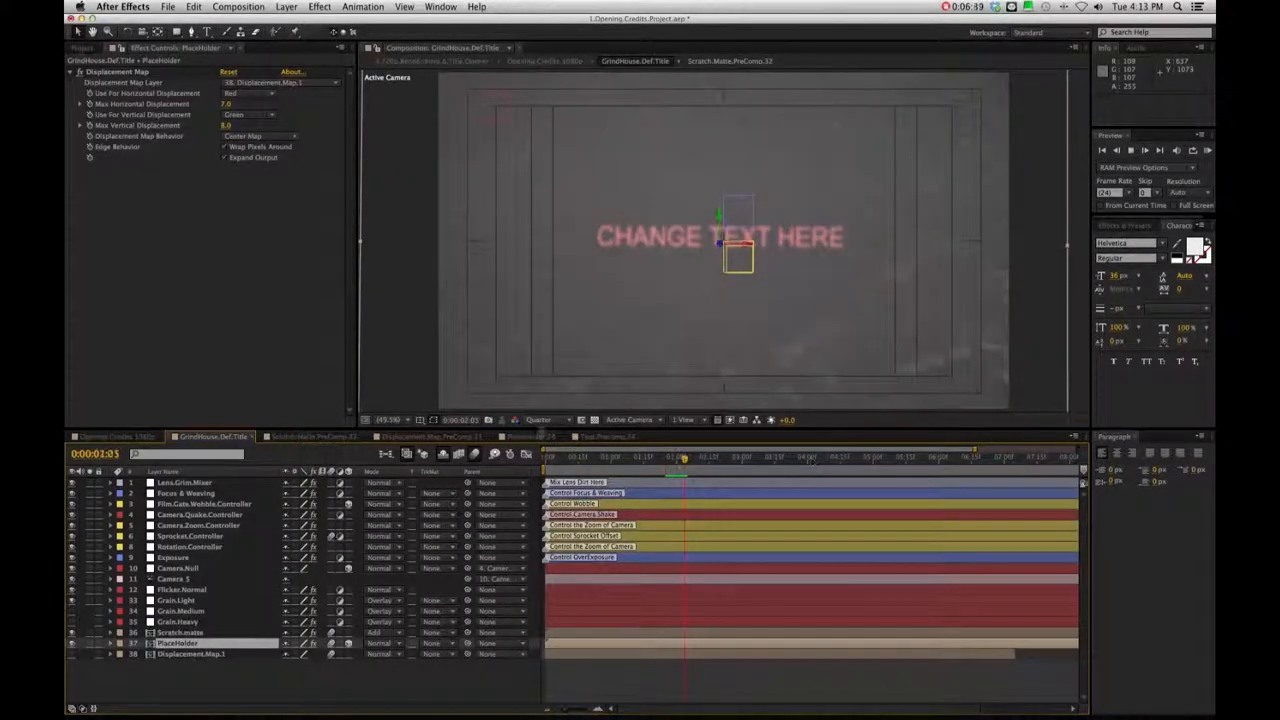
# Close Text.Precomp.34 and reopen Opening.Credits.1080p showing the red 'CHANGE TEXT HERE' title
pyautogui.click(312, 436)
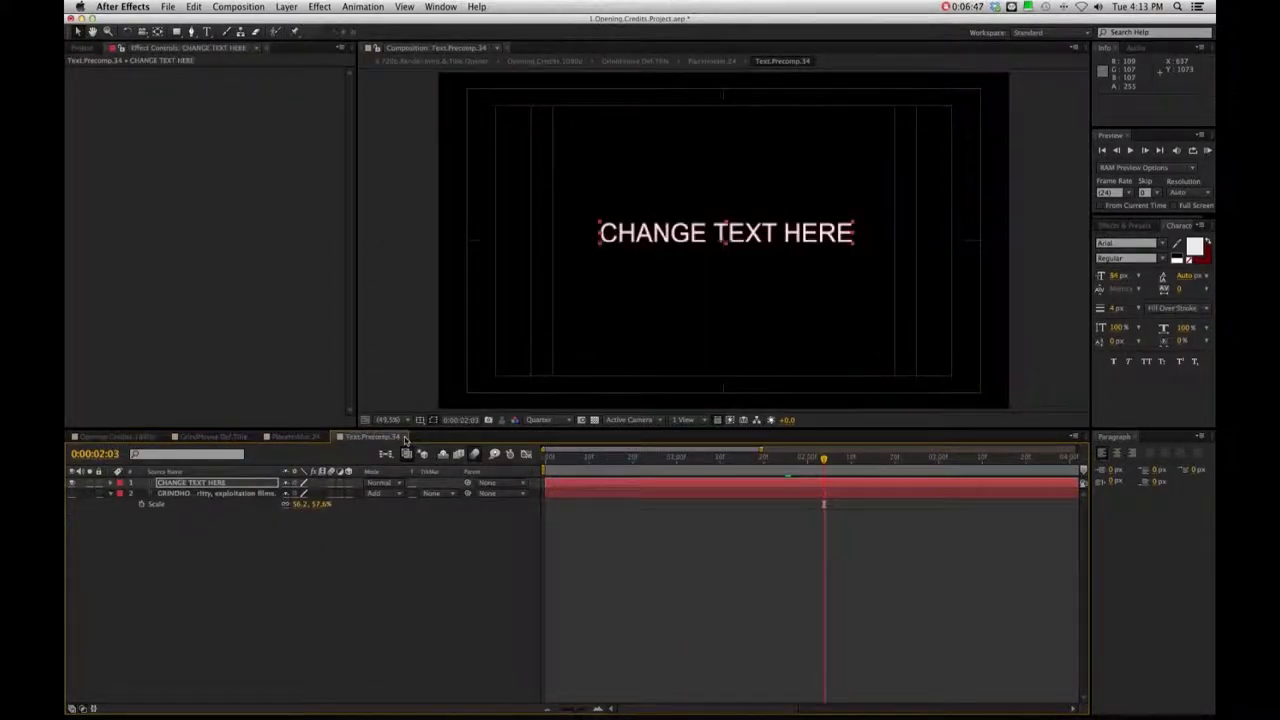
pyautogui.click(210, 436)
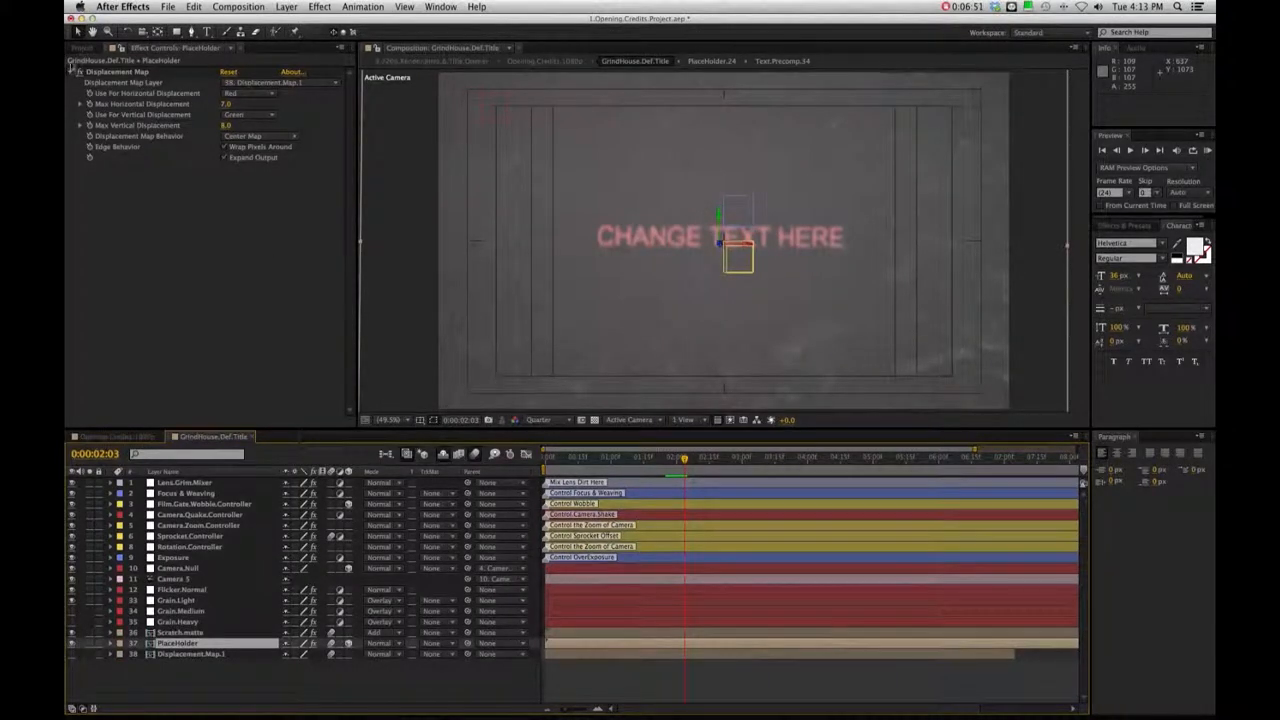
pyautogui.click(84, 47)
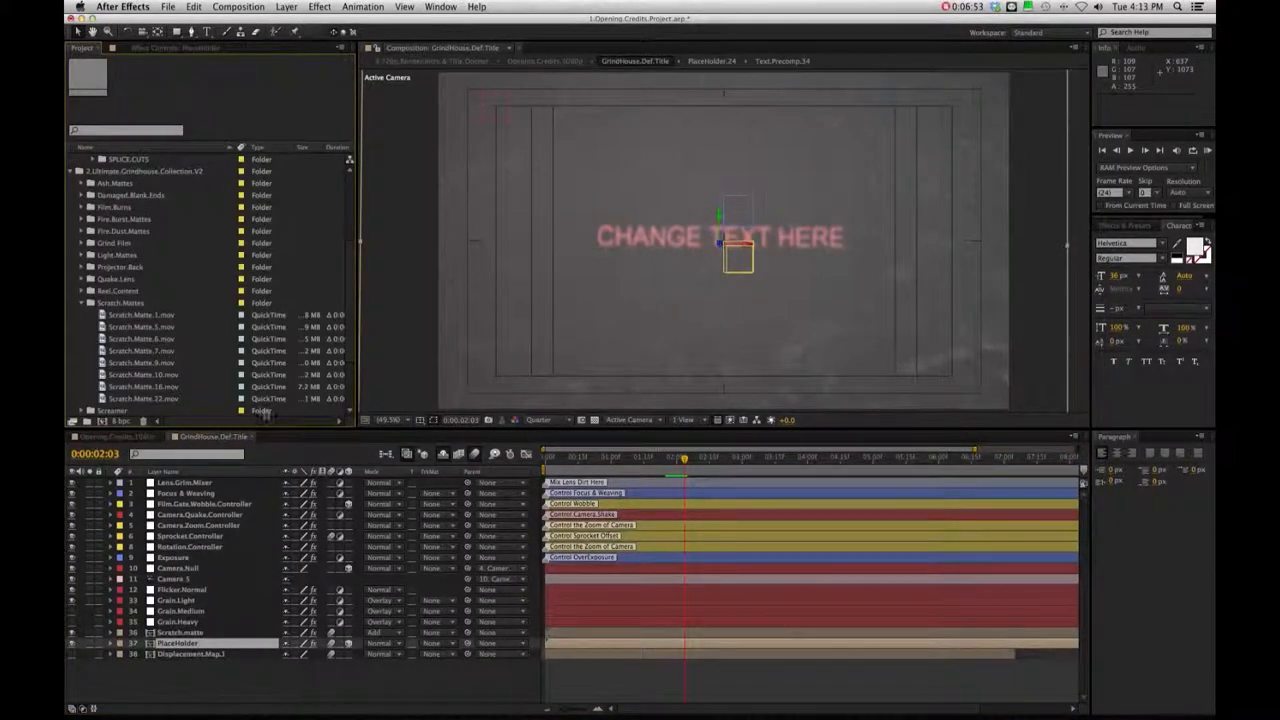
pyautogui.click(115, 436)
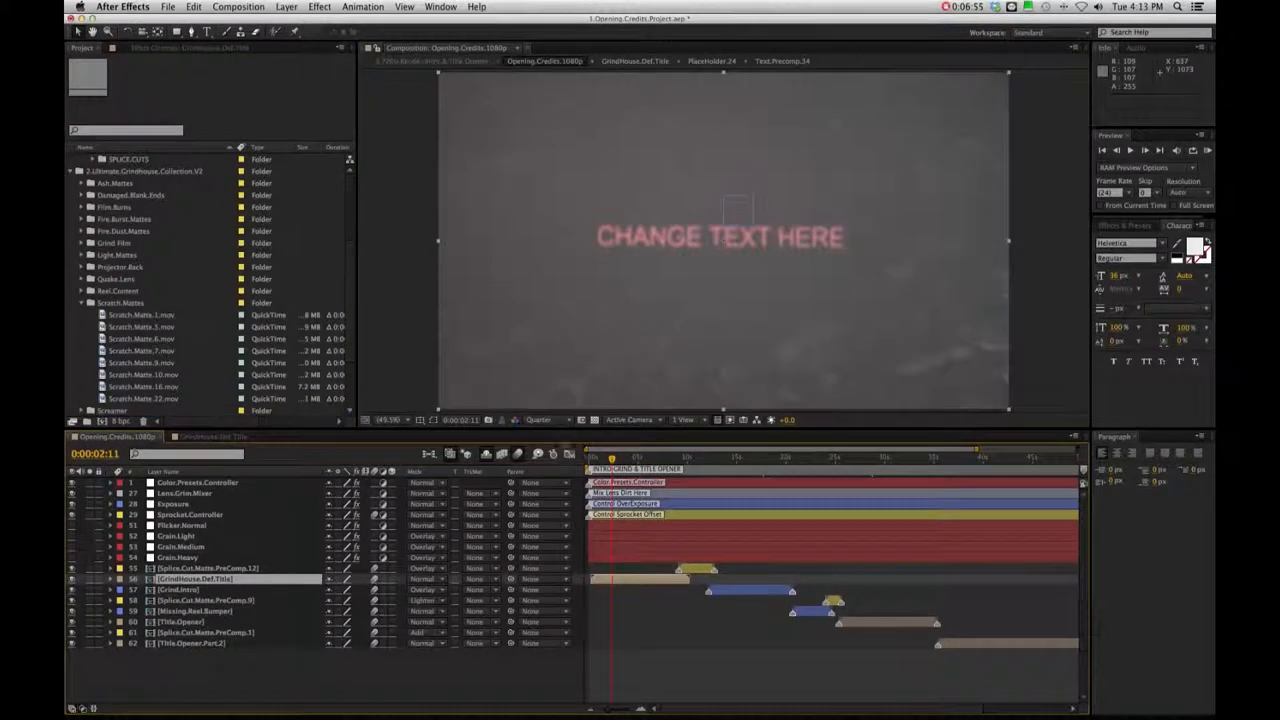
pyautogui.moveTo(707, 463)
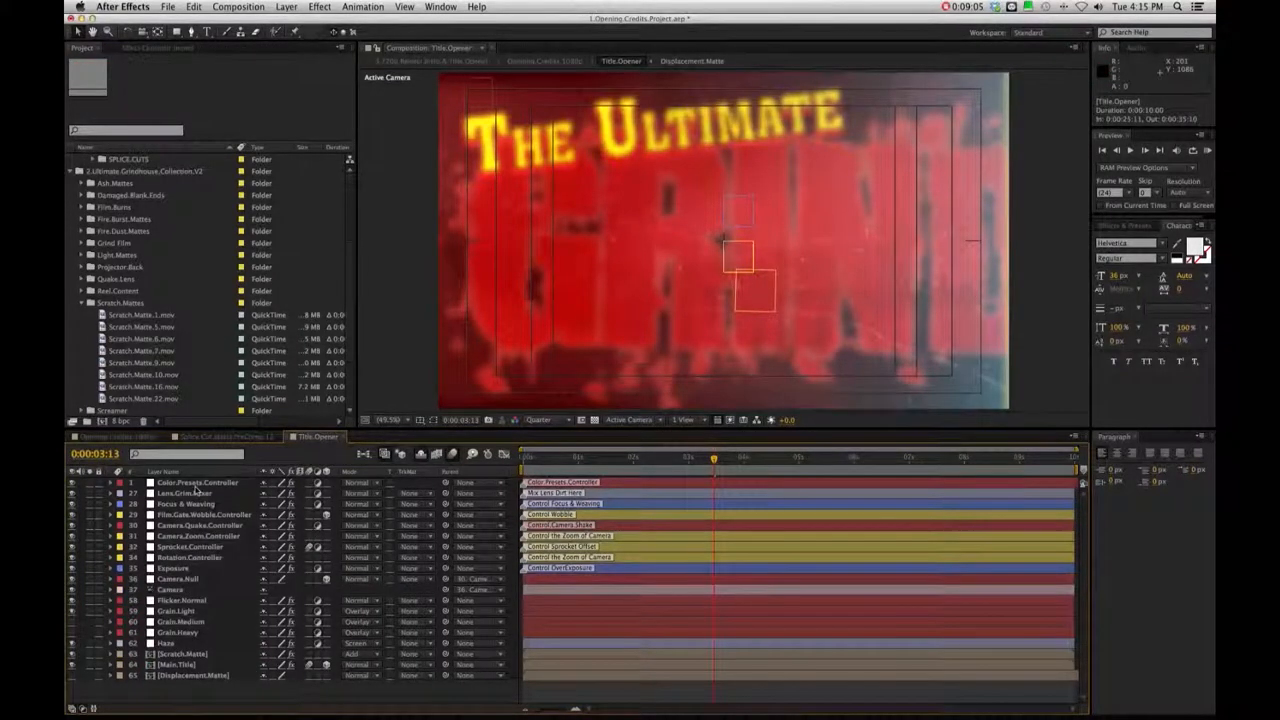
# Open Main.Title from Title.Opener to show 'The Ultimate Grindhouse Collection' logo
pyautogui.click(197, 482)
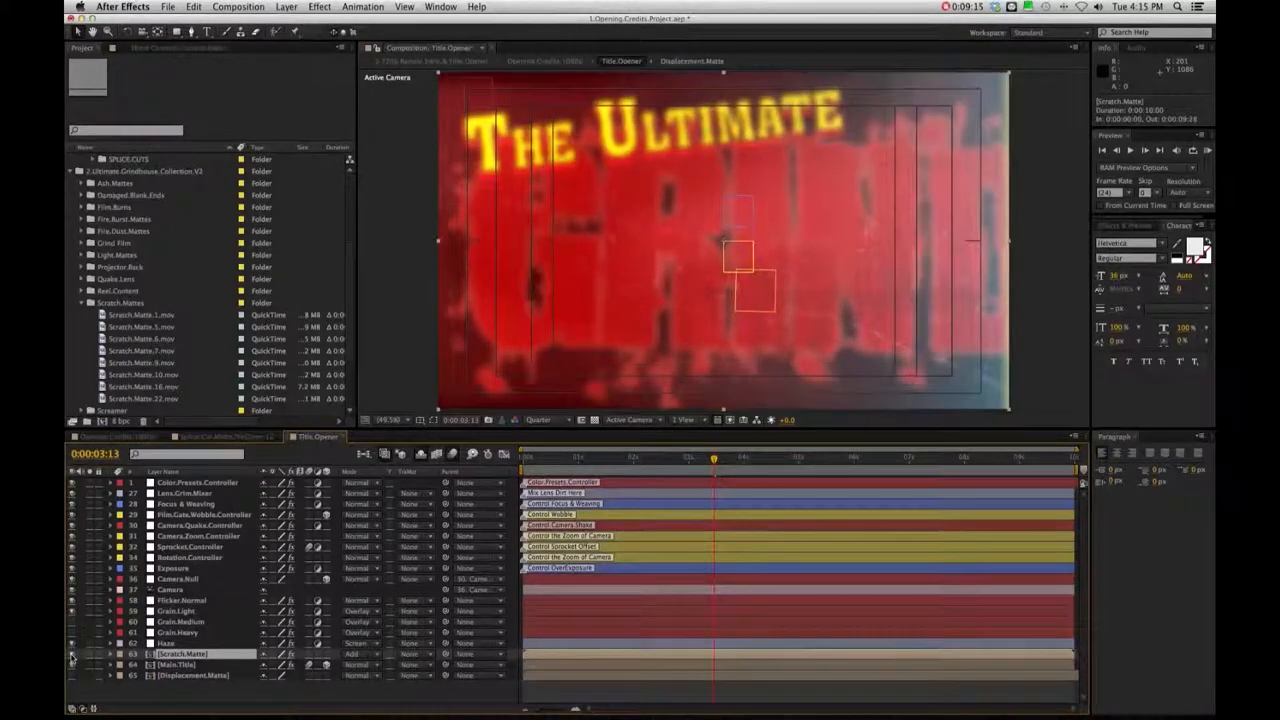
pyautogui.click(180, 664)
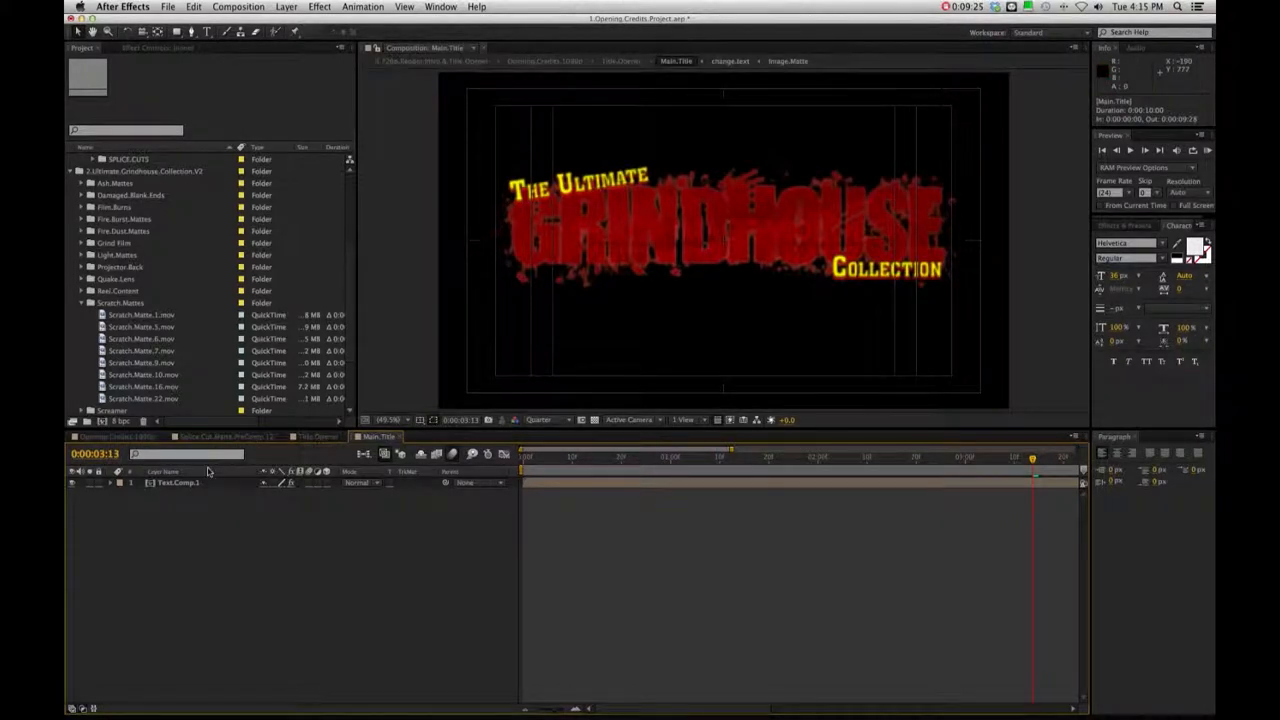
# Open Image.Matte with its 'PLACE IMAGE/VIDEOS WITHIN THIS FRAME' placeholder and bring up file import
pyautogui.click(178, 483)
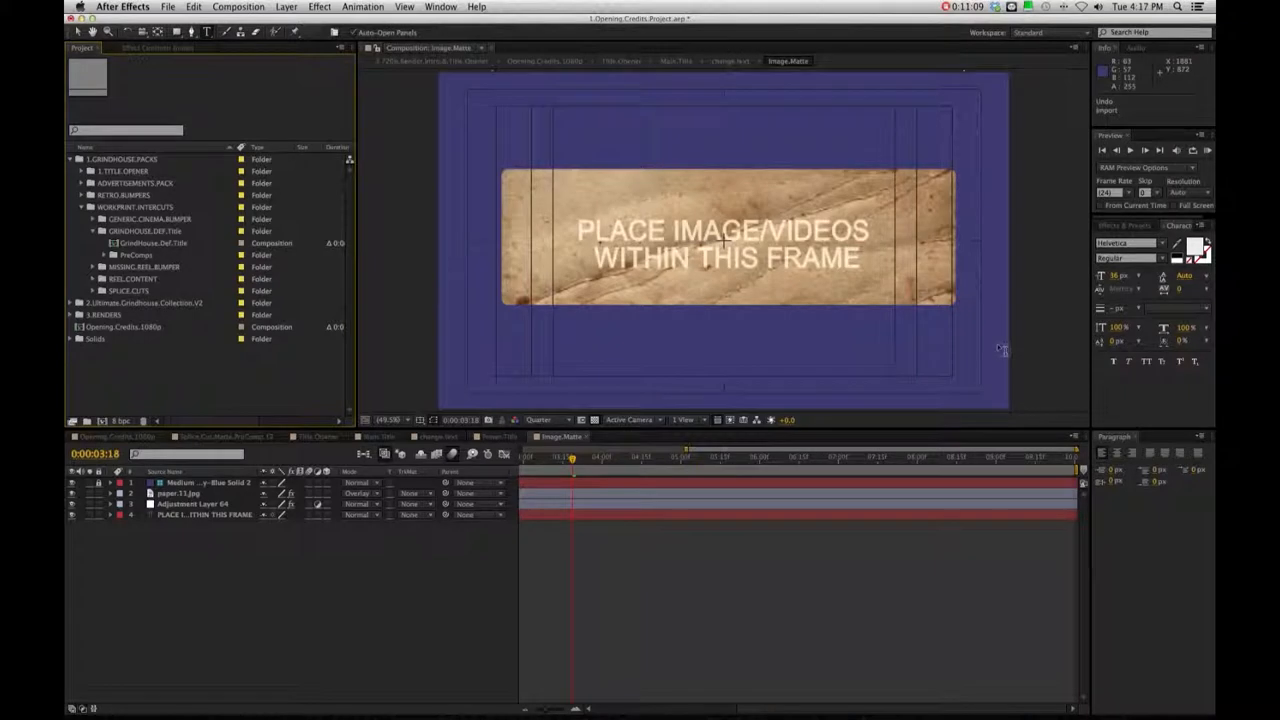
pyautogui.click(167, 7)
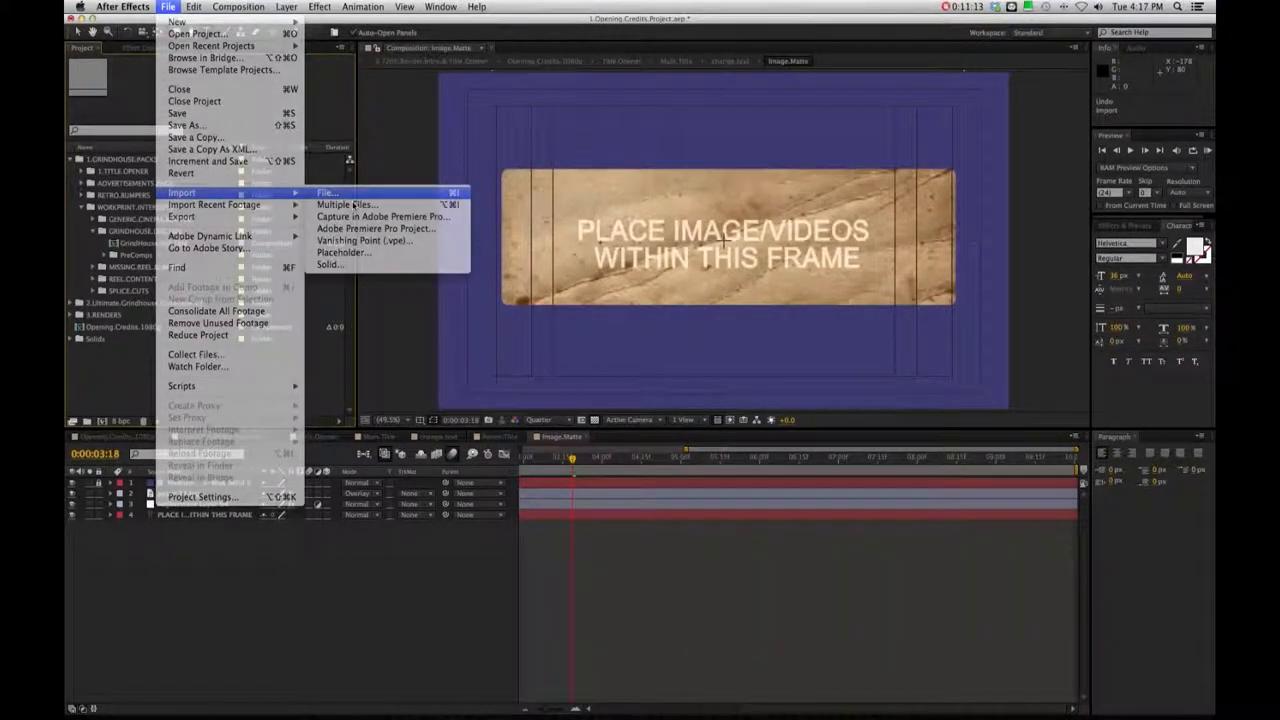
# Import the images folder of 44 JPEGs and add a photo to Image.Matte
pyautogui.click(325, 192)
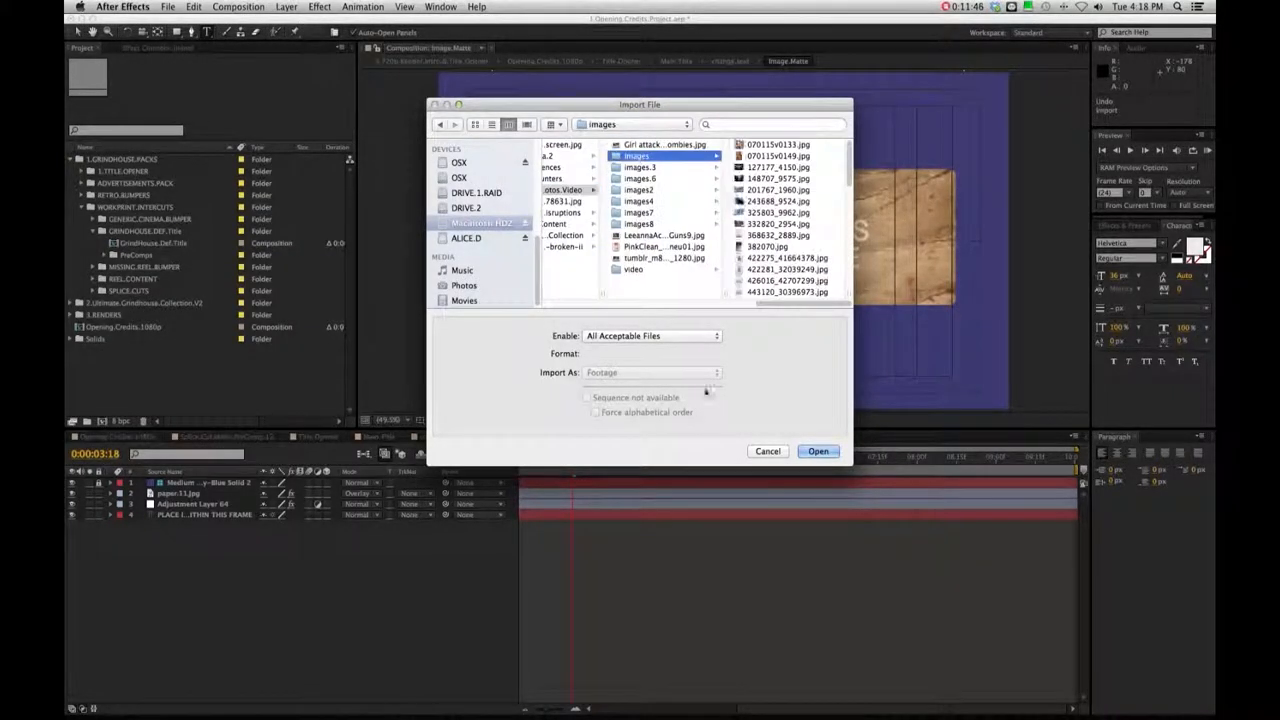
pyautogui.click(817, 451)
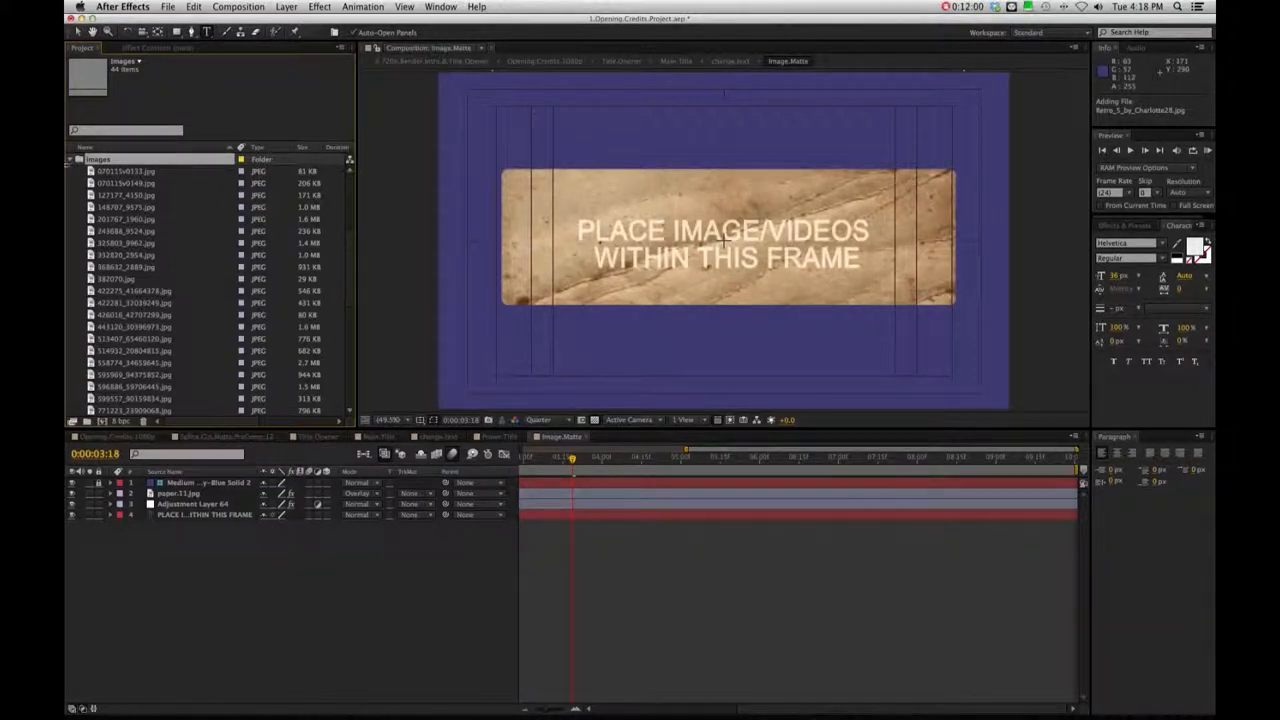
pyautogui.click(125, 170)
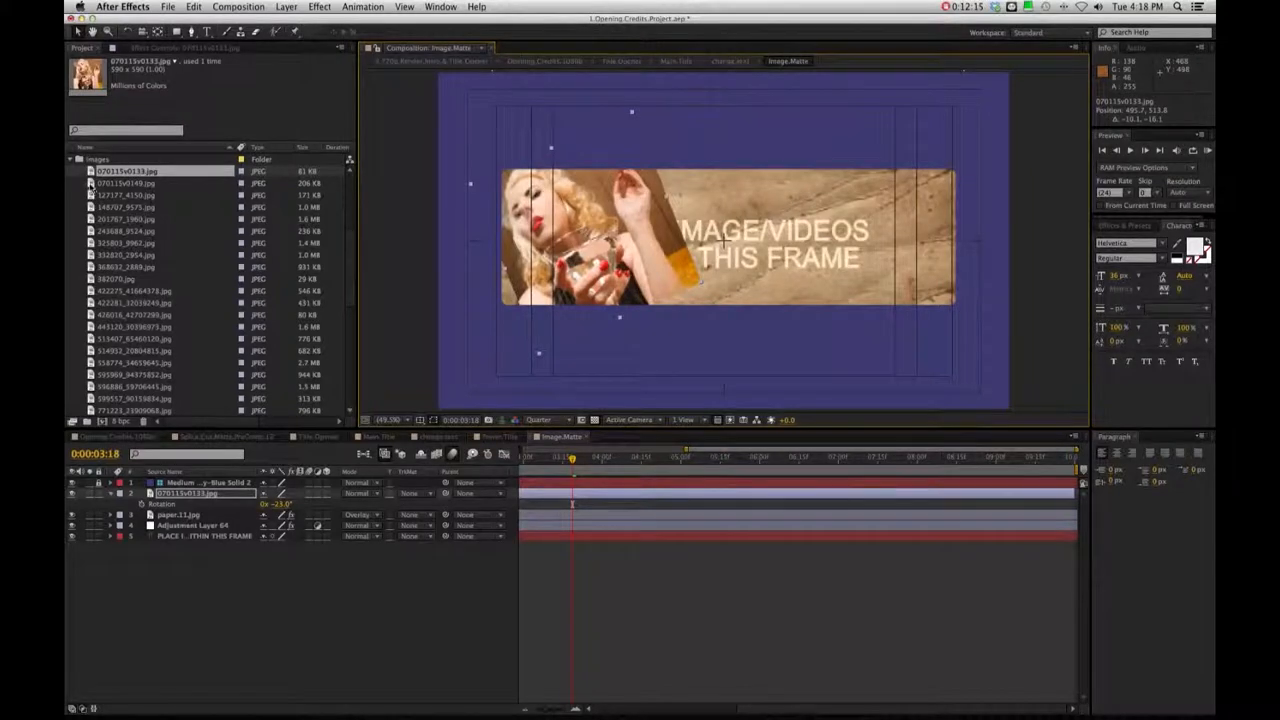
# Arrange five rotated, scaled photo layers into a collage filling the Image.Matte frame
pyautogui.click(125, 219)
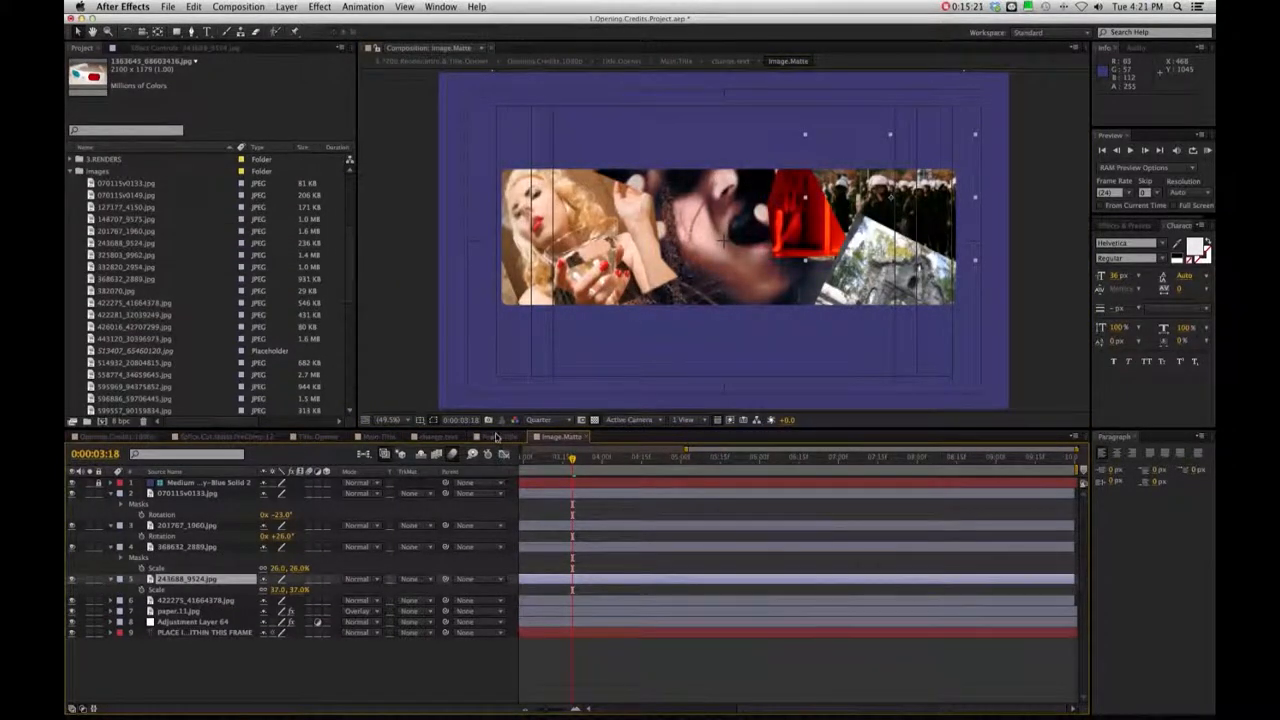
# Switch to the change.text composition and zoom out to view the 'MY MOVIE' title
pyautogui.click(440, 437)
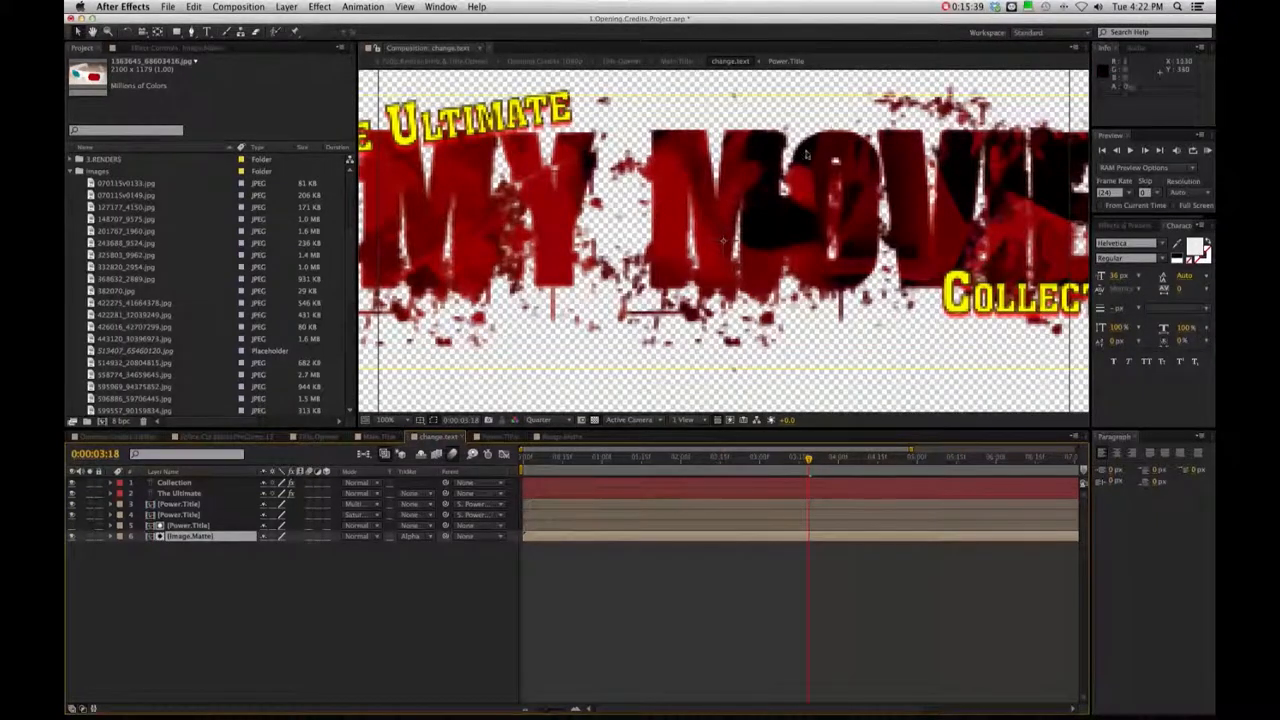
pyautogui.click(404, 7)
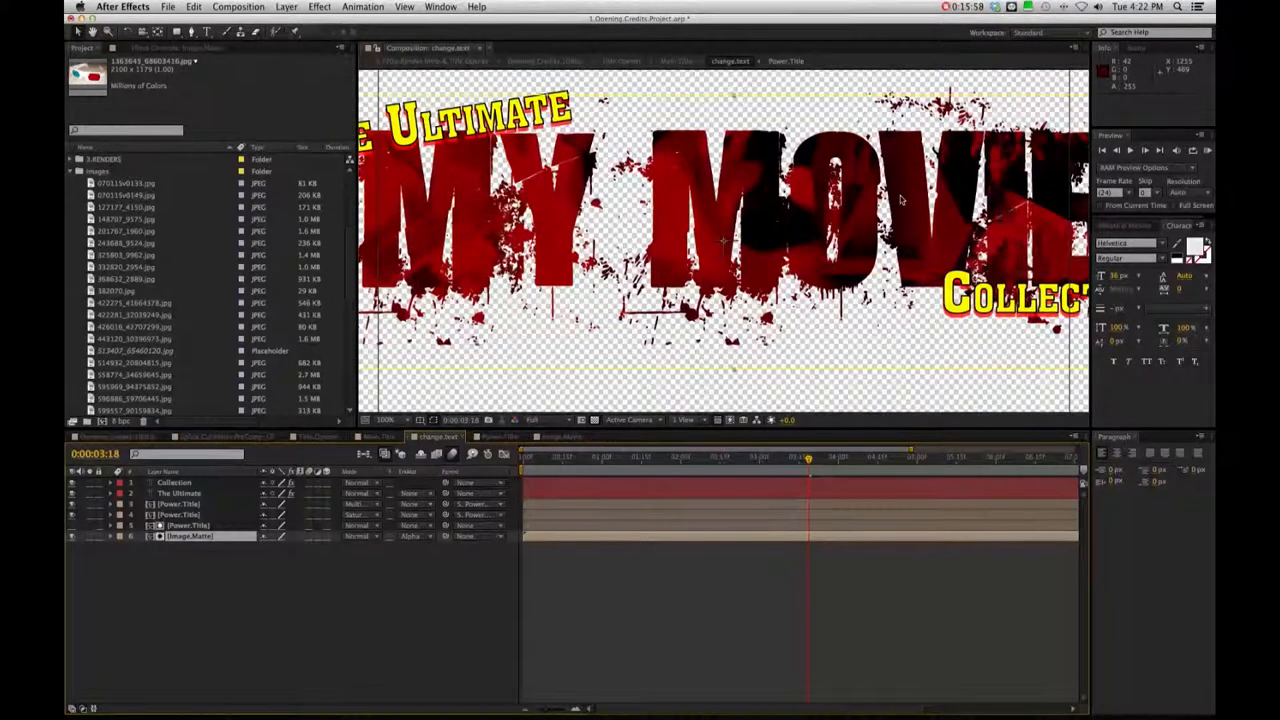
pyautogui.click(404, 7)
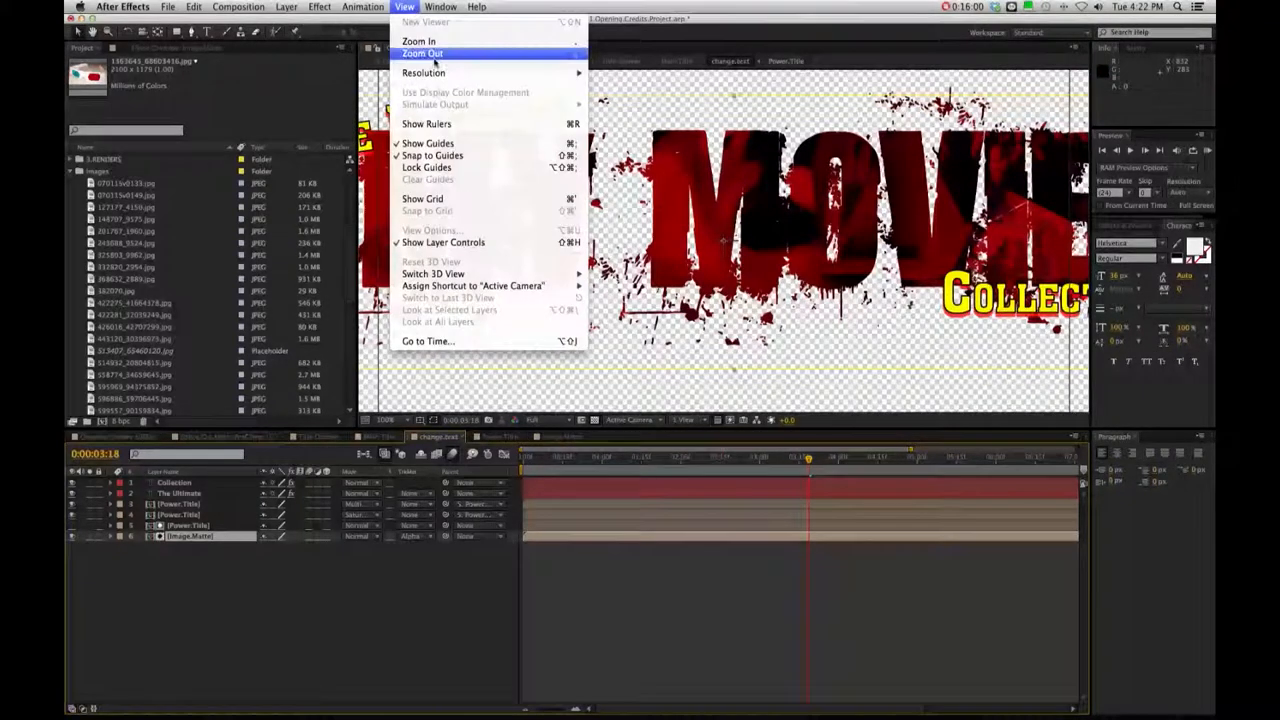
pyautogui.moveTo(423, 72)
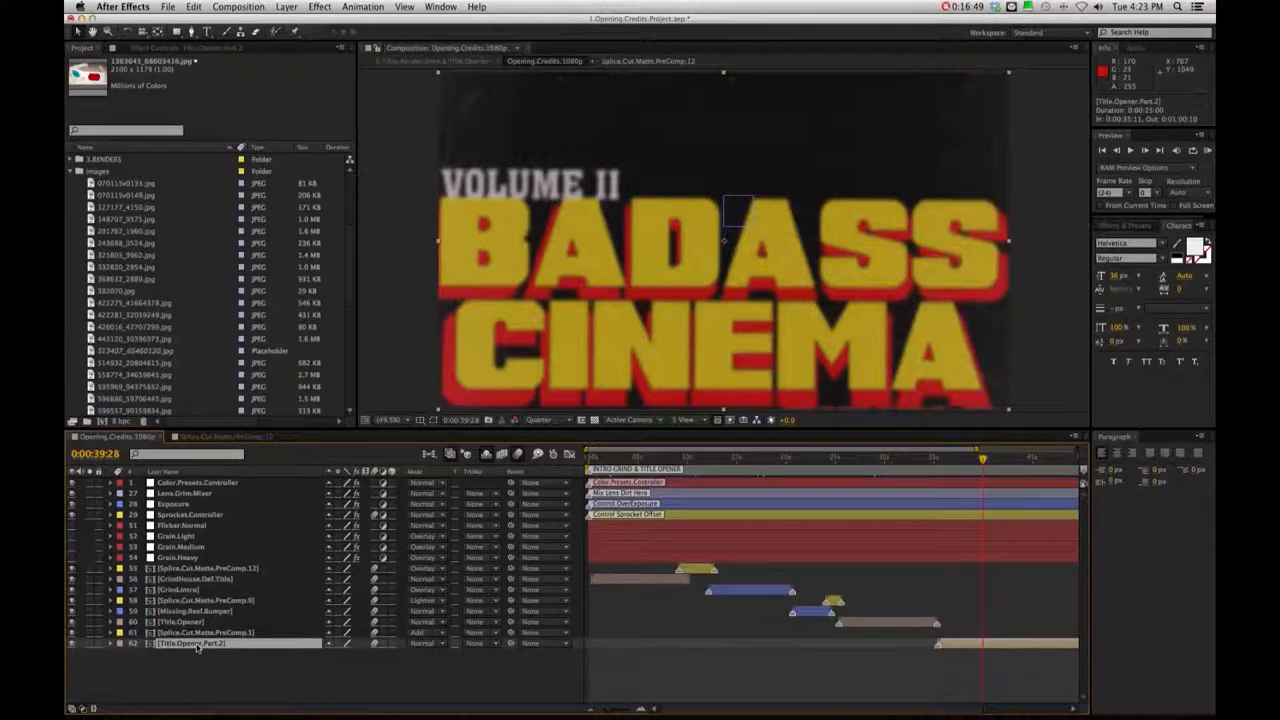
# Drill from Title.Opener.Part.2 into Title.Splash with VOLUME II, BUNDLE and BADASS CINEMA layers
pyautogui.doubleClick(190, 643)
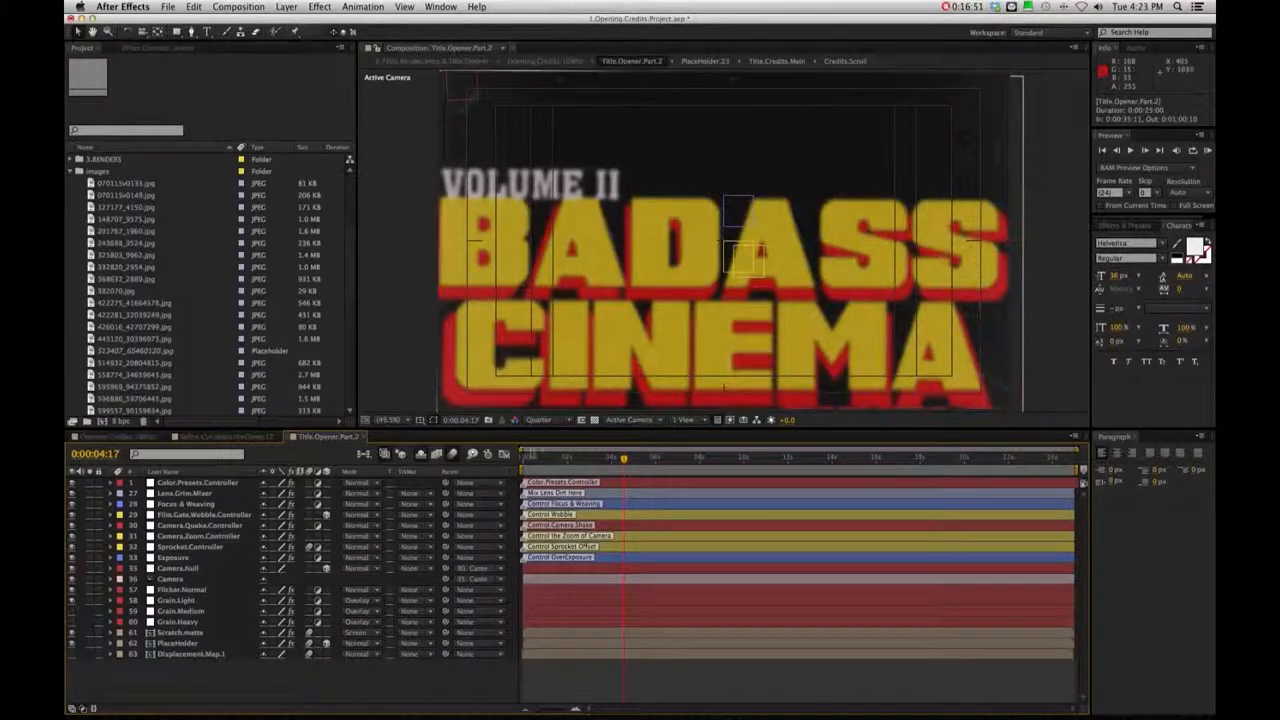
pyautogui.click(197, 482)
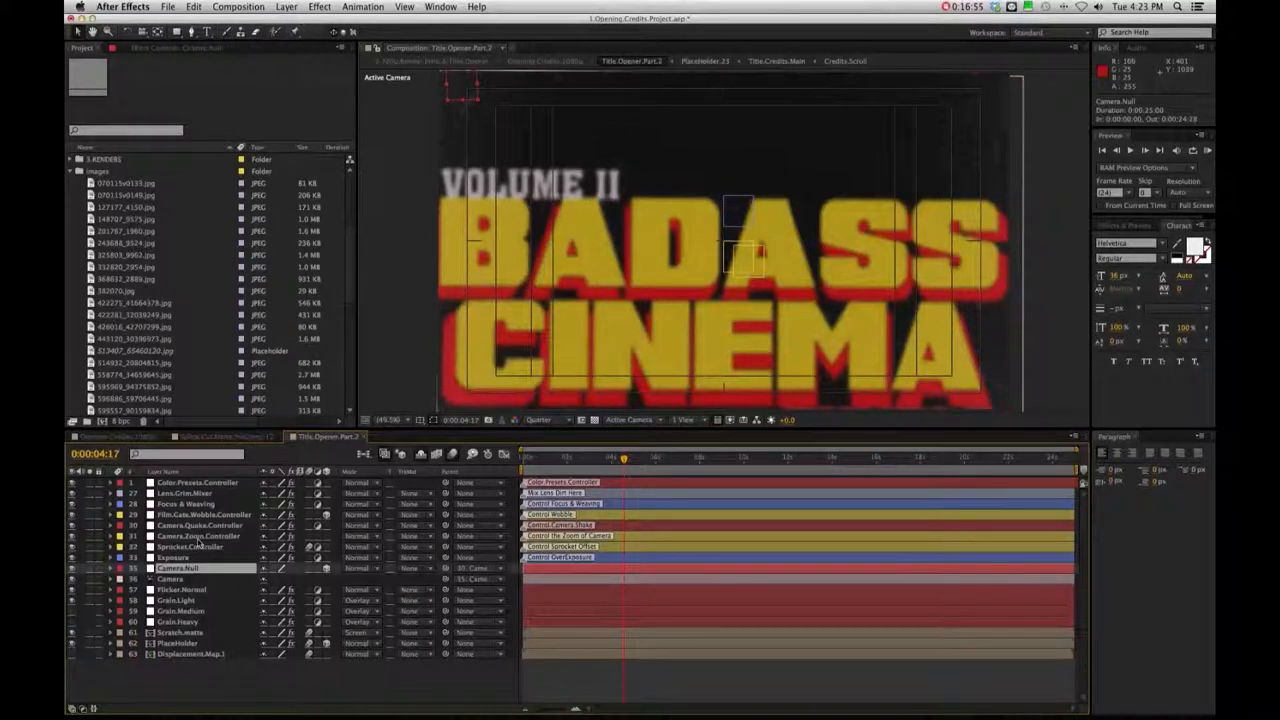
pyautogui.click(197, 535)
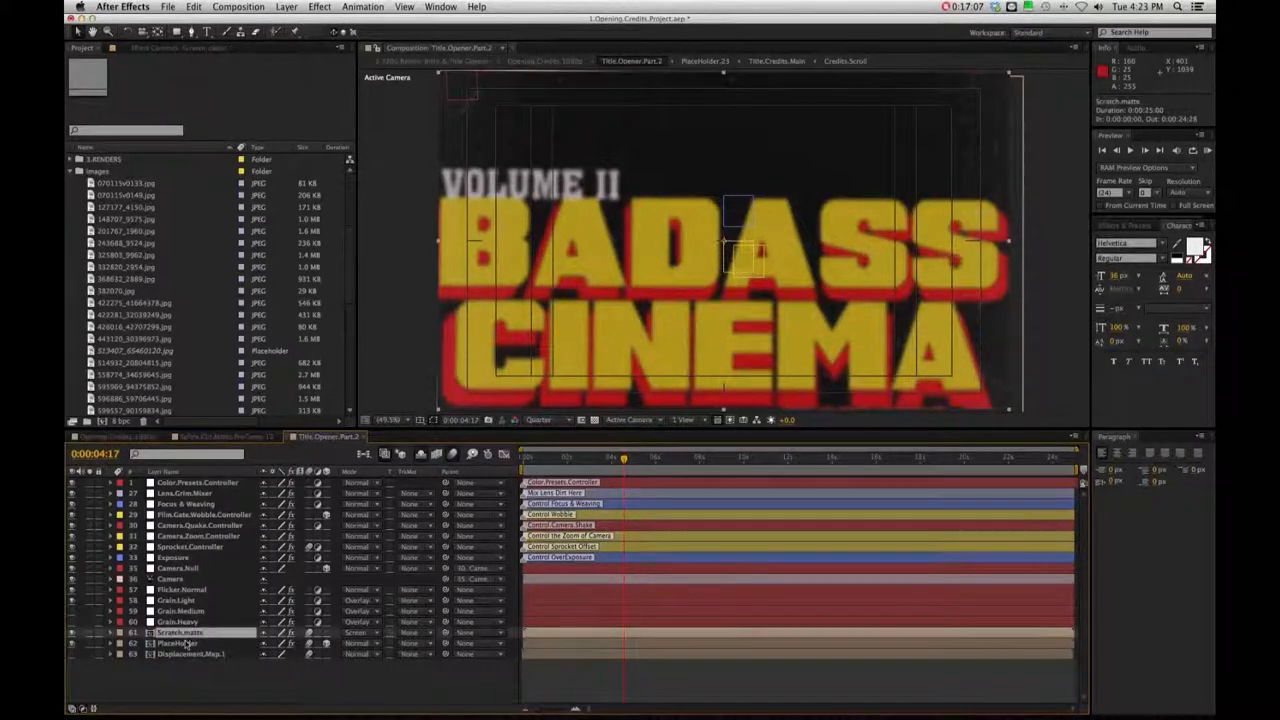
pyautogui.click(180, 643)
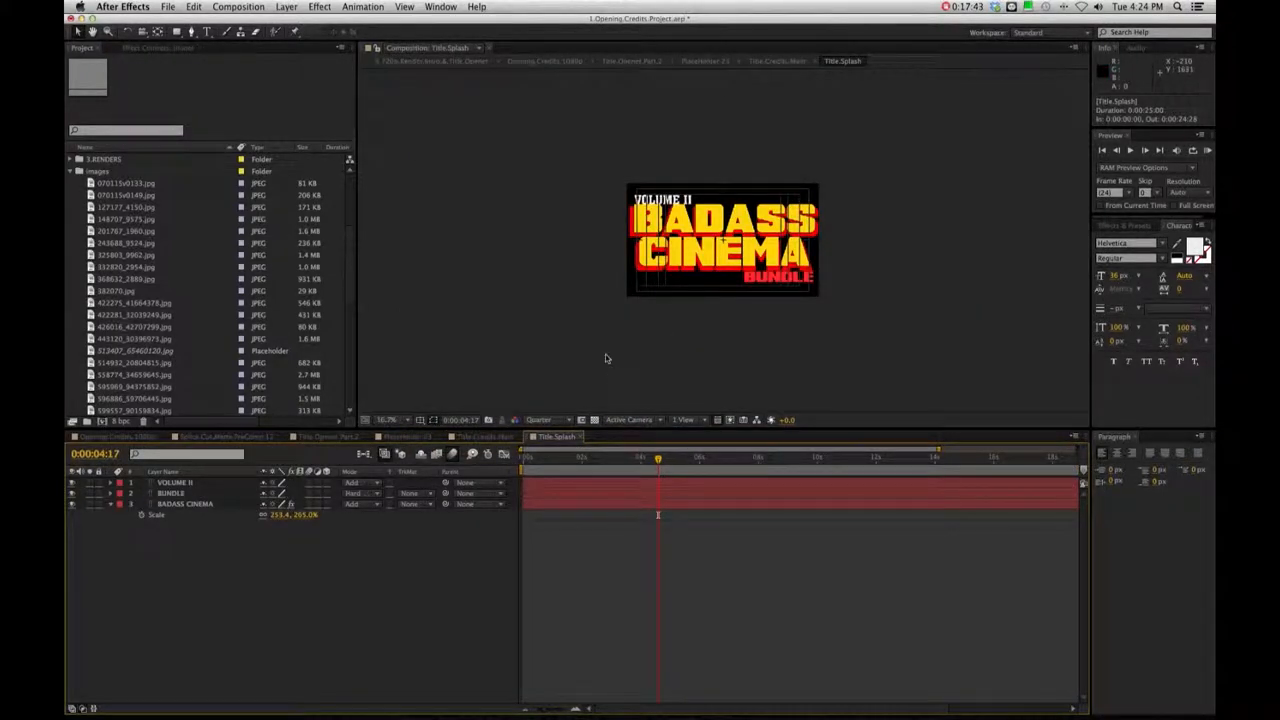
# Retype the VOLUME II title line as 'MY', then view Title.Credits.Main
pyautogui.click(388, 419)
pyautogui.write('MY')
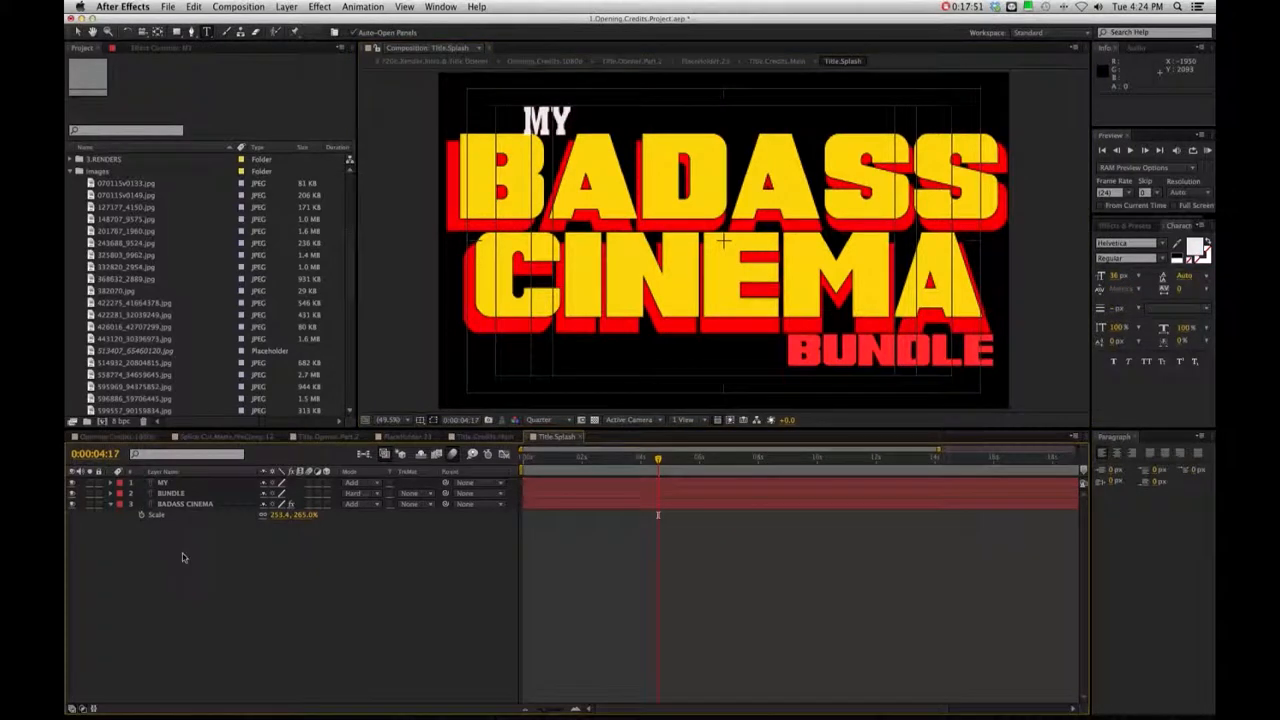
pyautogui.click(170, 493)
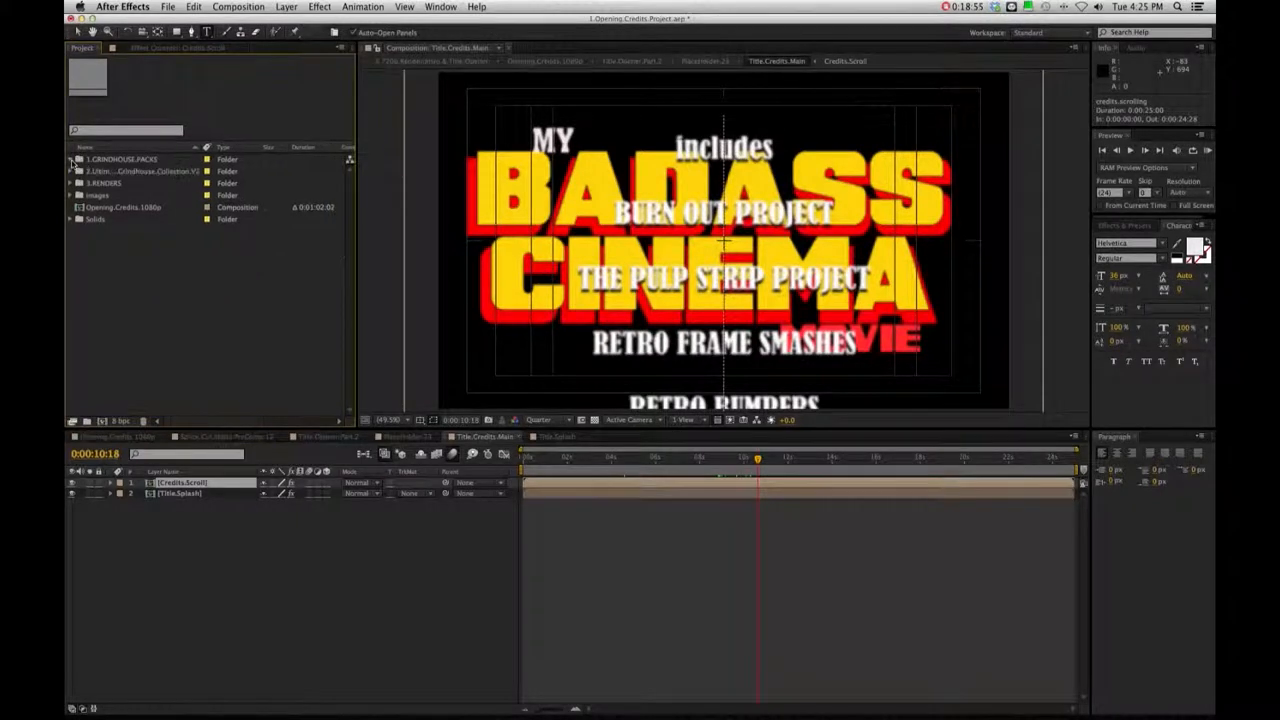
pyautogui.click(140, 171)
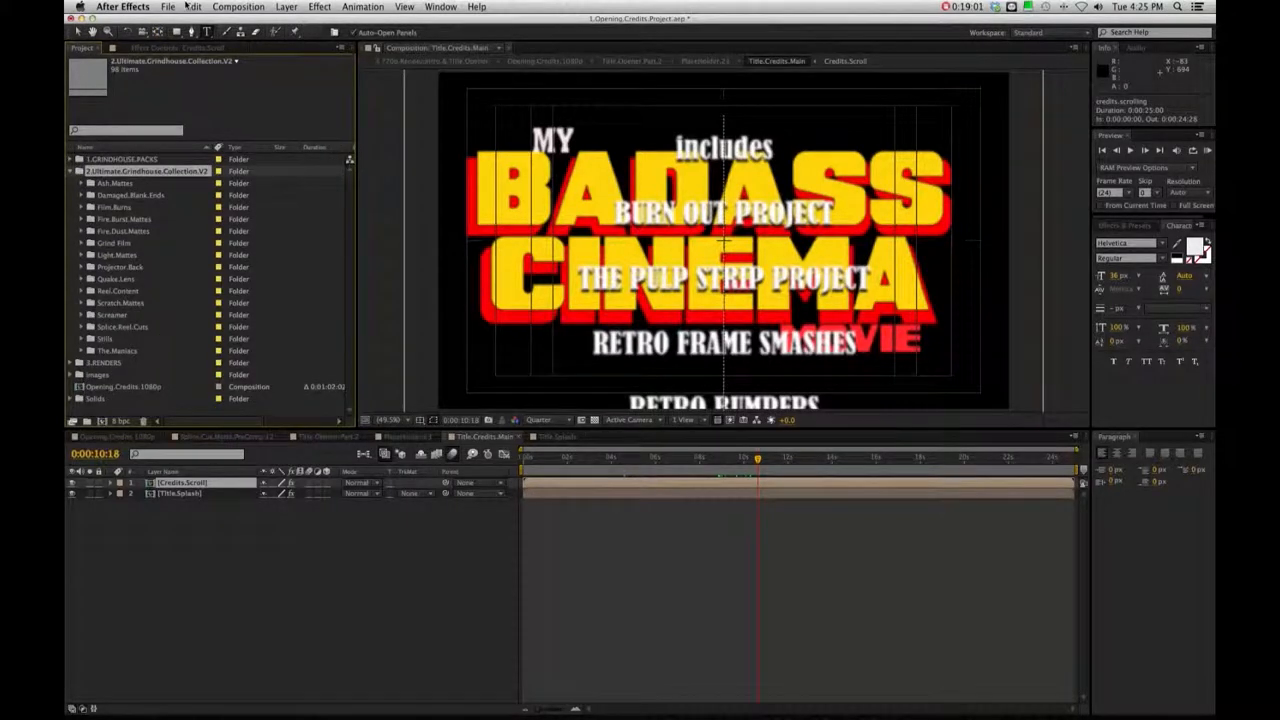
pyautogui.click(168, 7)
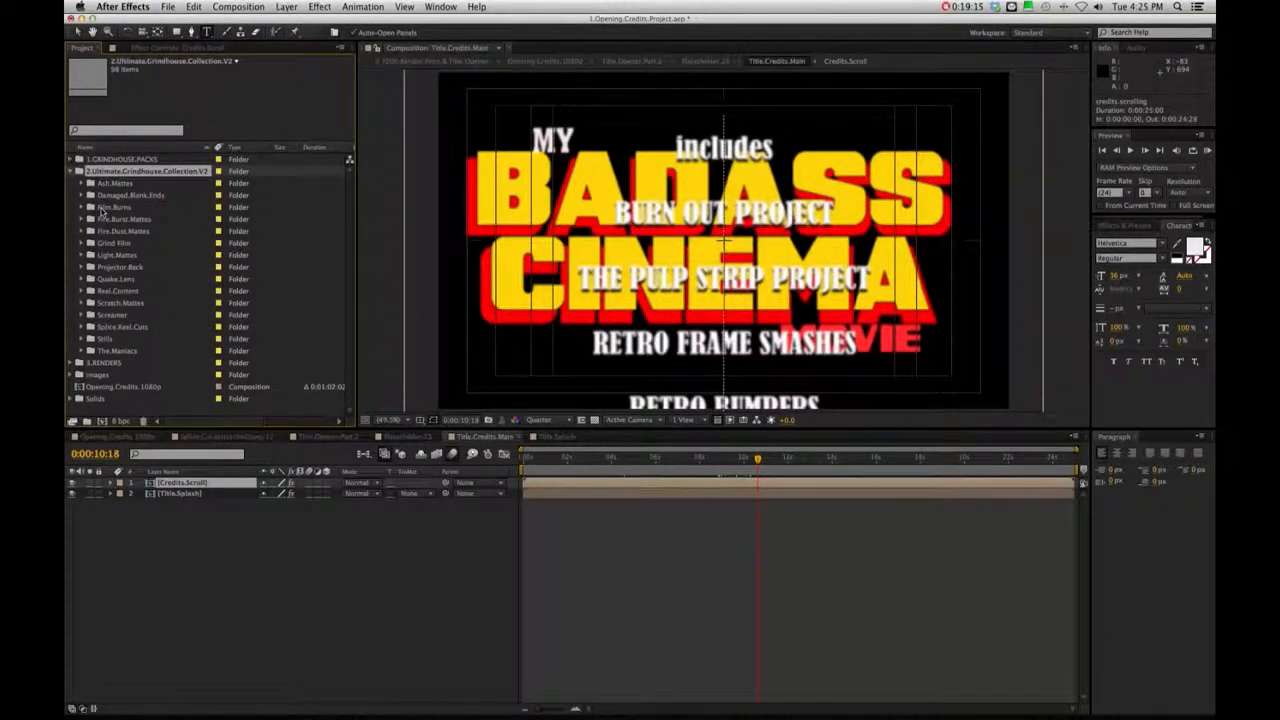
pyautogui.click(81, 207)
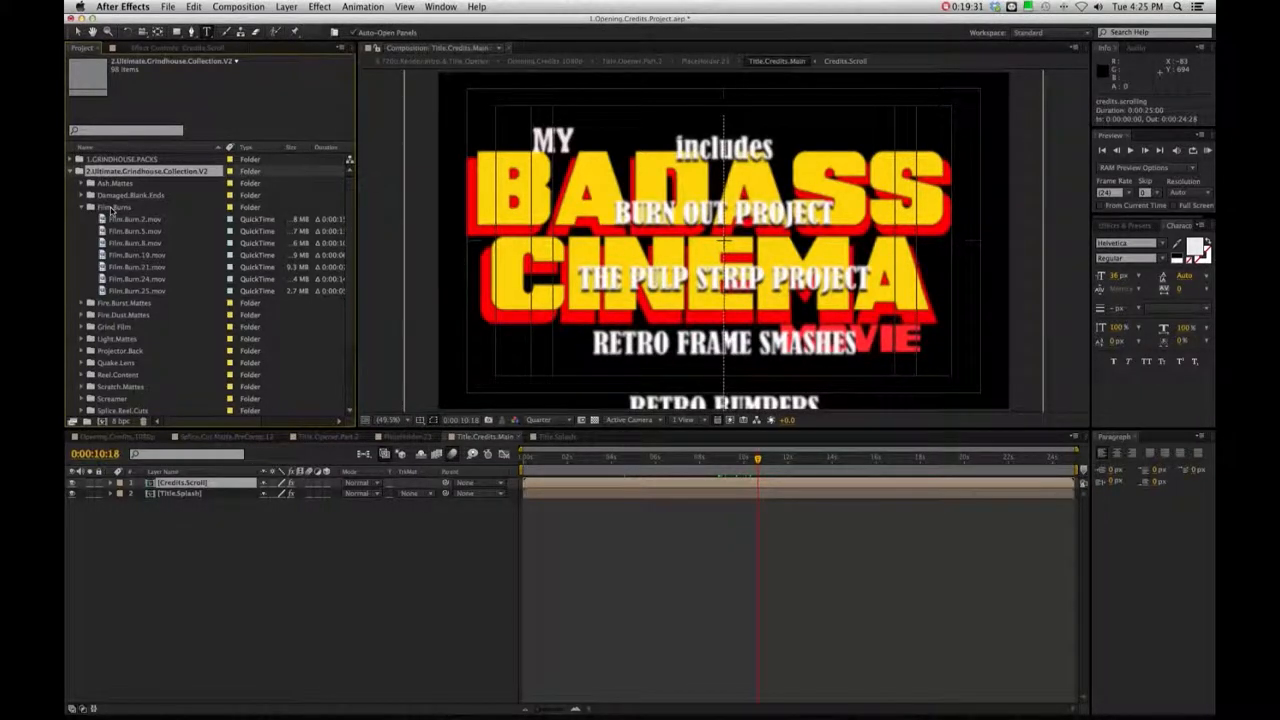
pyautogui.click(116, 206)
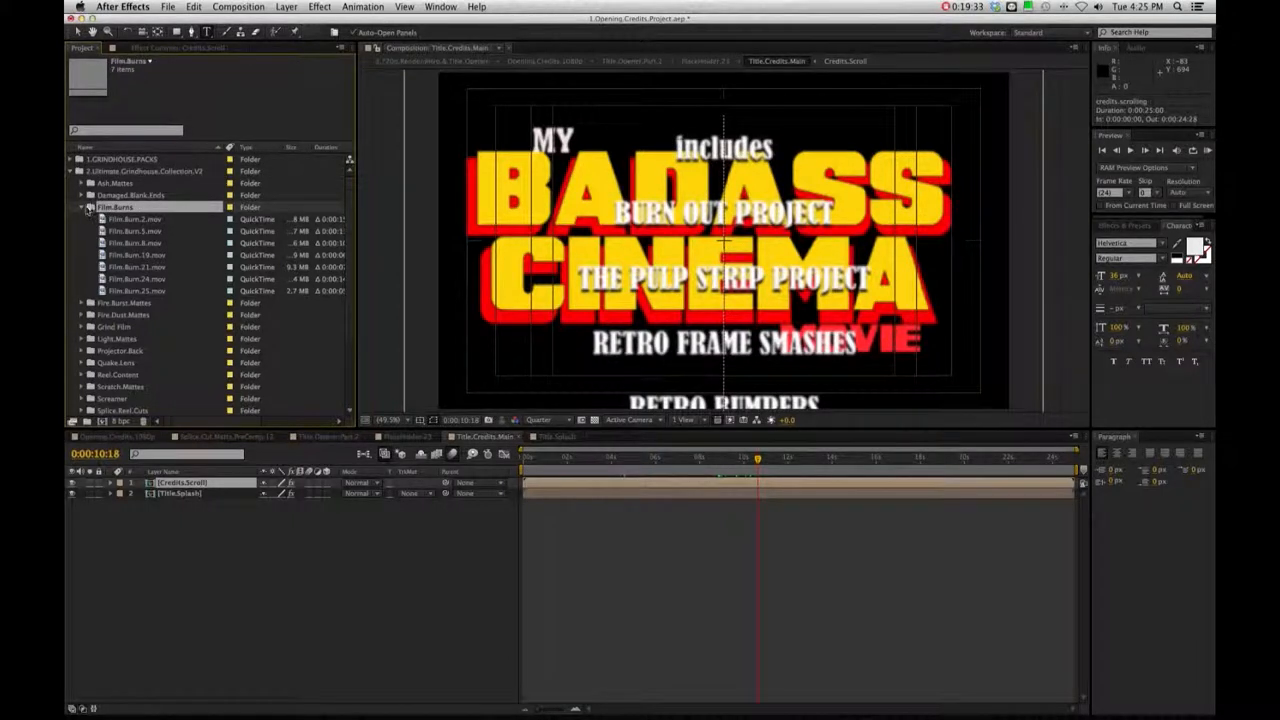
pyautogui.click(79, 207)
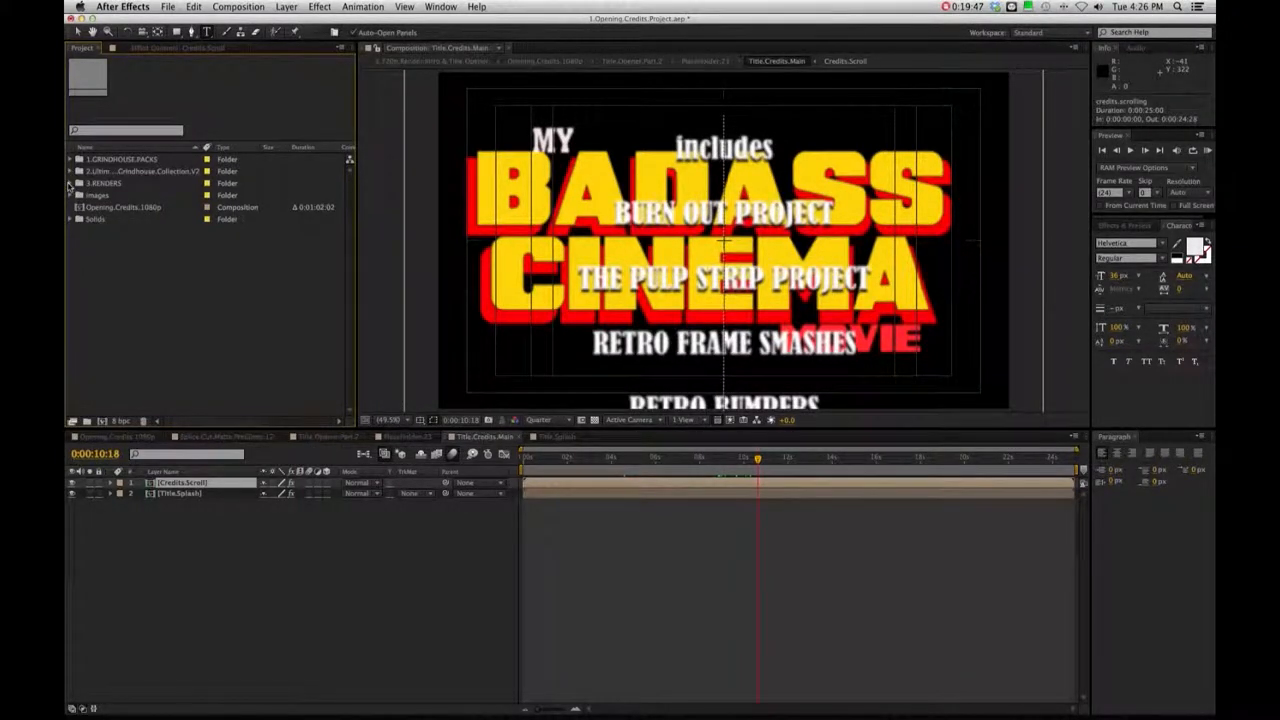
# Open 1.RENDER.BOOSTER.Intro.&.Title.Opener from 3.RENDERS and jump to an earlier frame
pyautogui.click(69, 183)
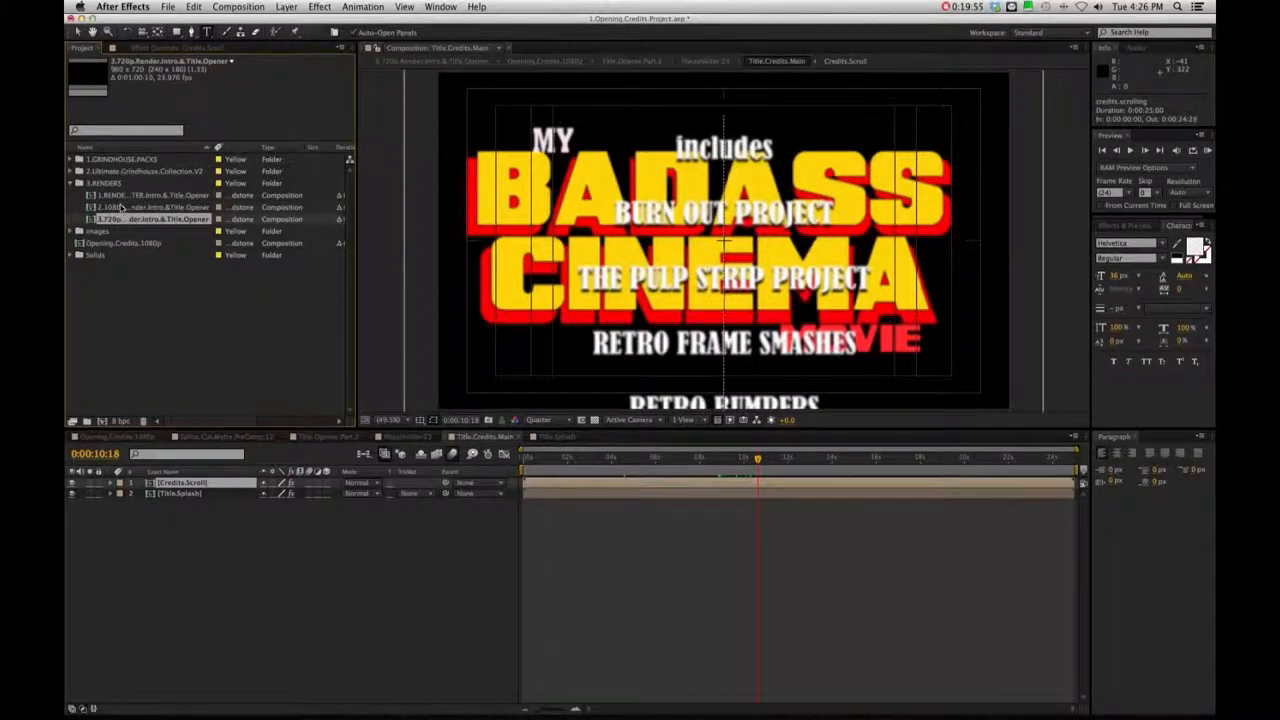
pyautogui.click(150, 195)
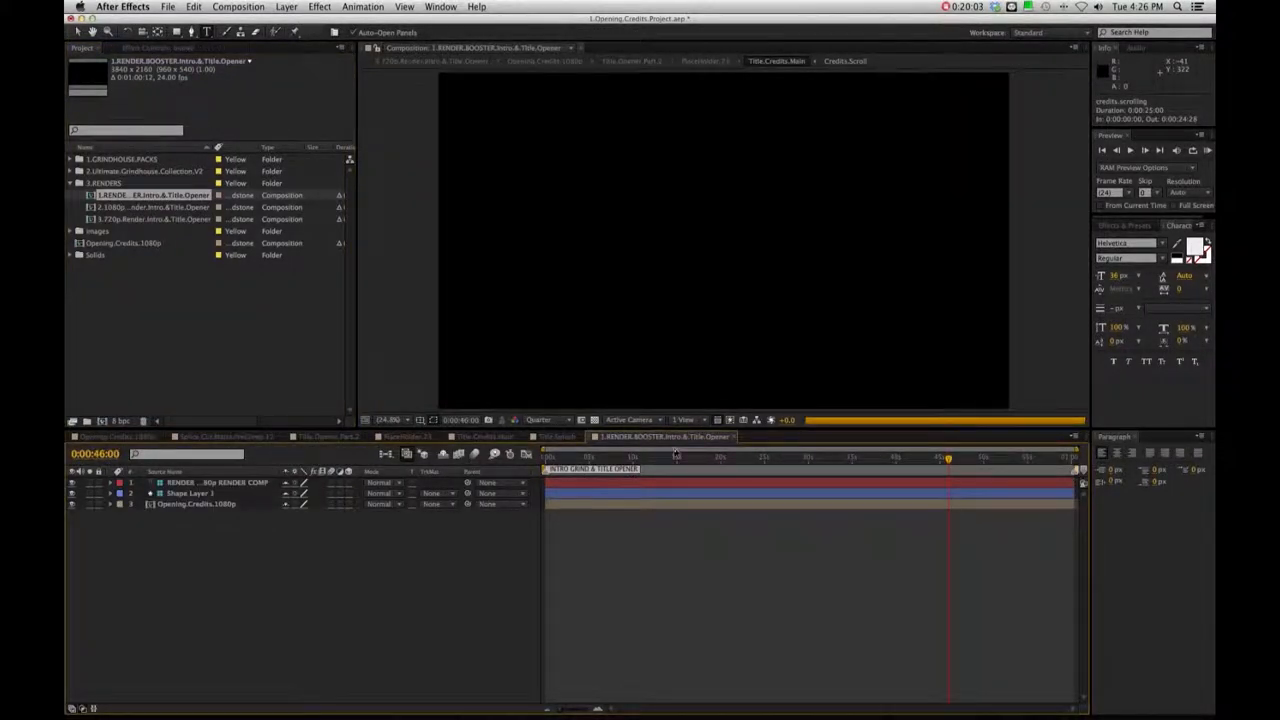
pyautogui.click(685, 457)
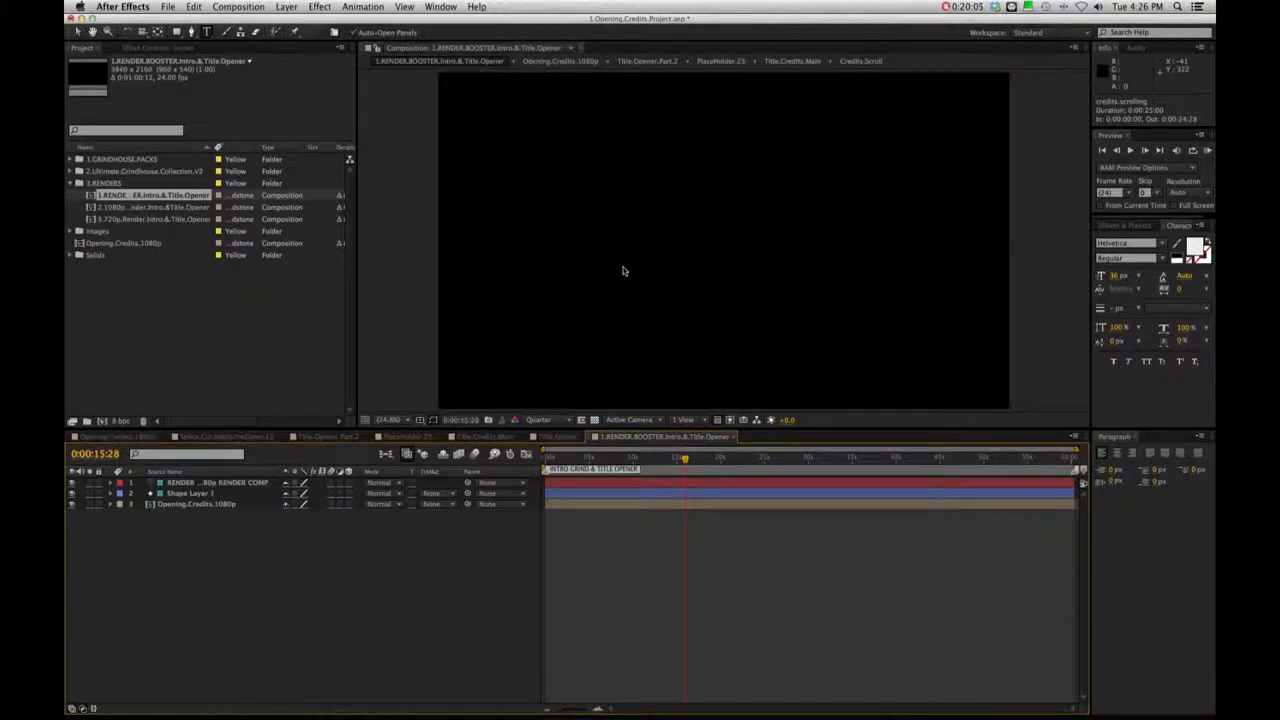